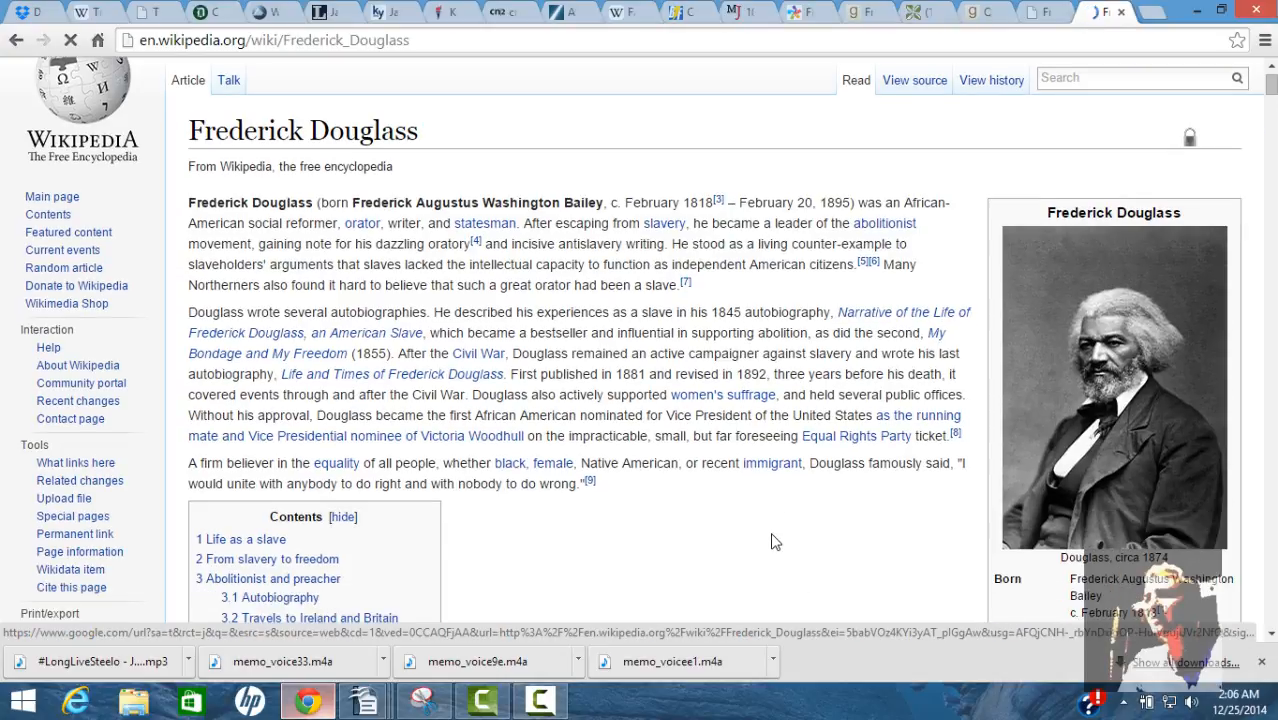
Scroll the Frederick Douglass Wikipedia article down to the 'Life as a slave' section
scroll(down, 3)
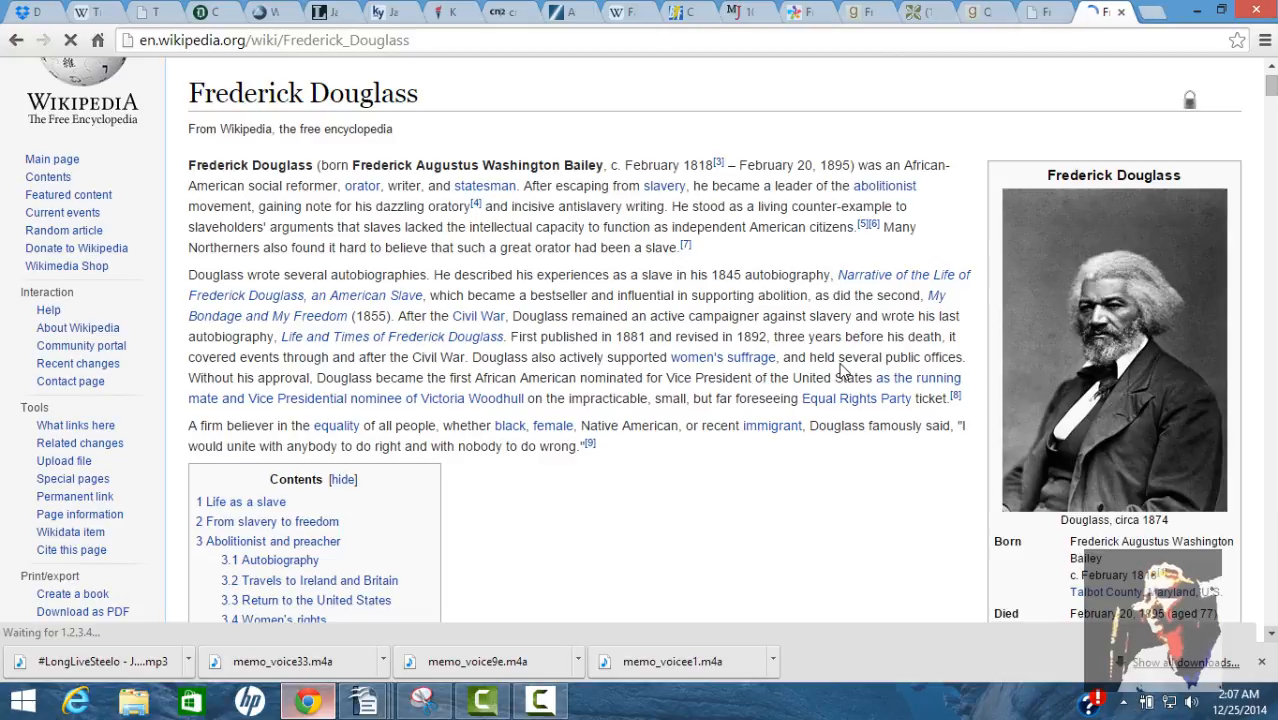
mouse_move(811, 131)
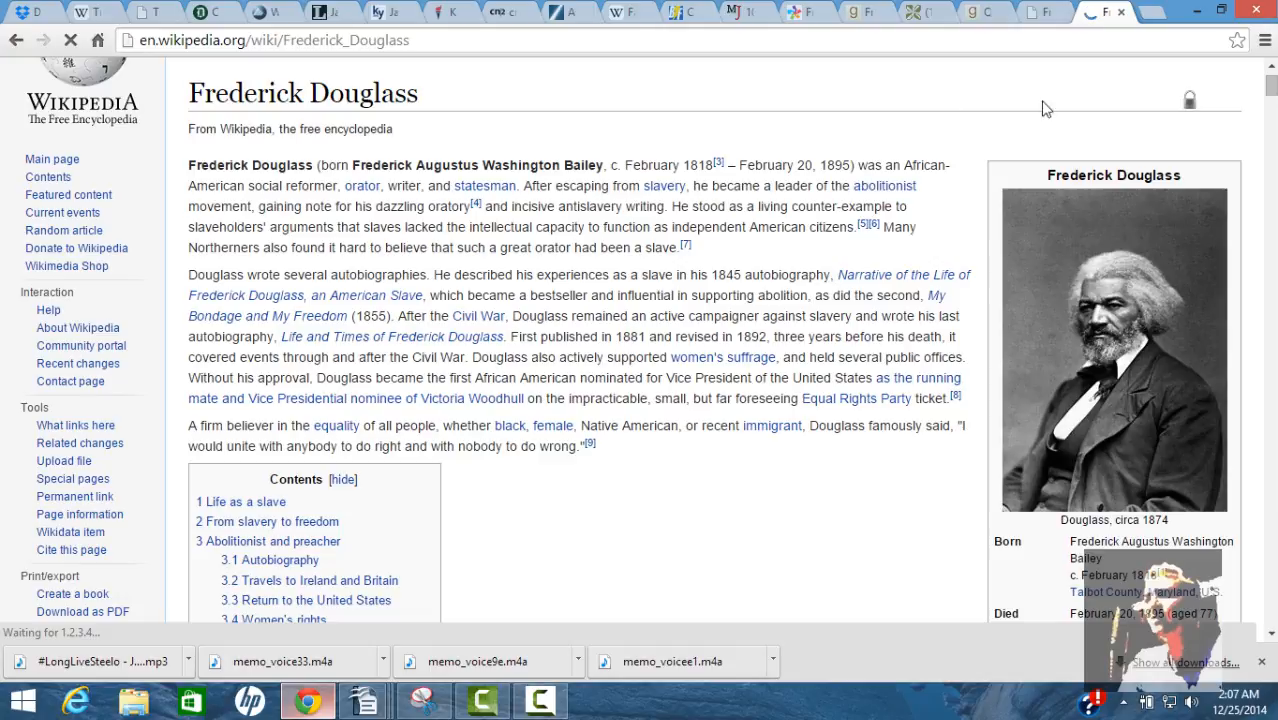
scroll(down, 3)
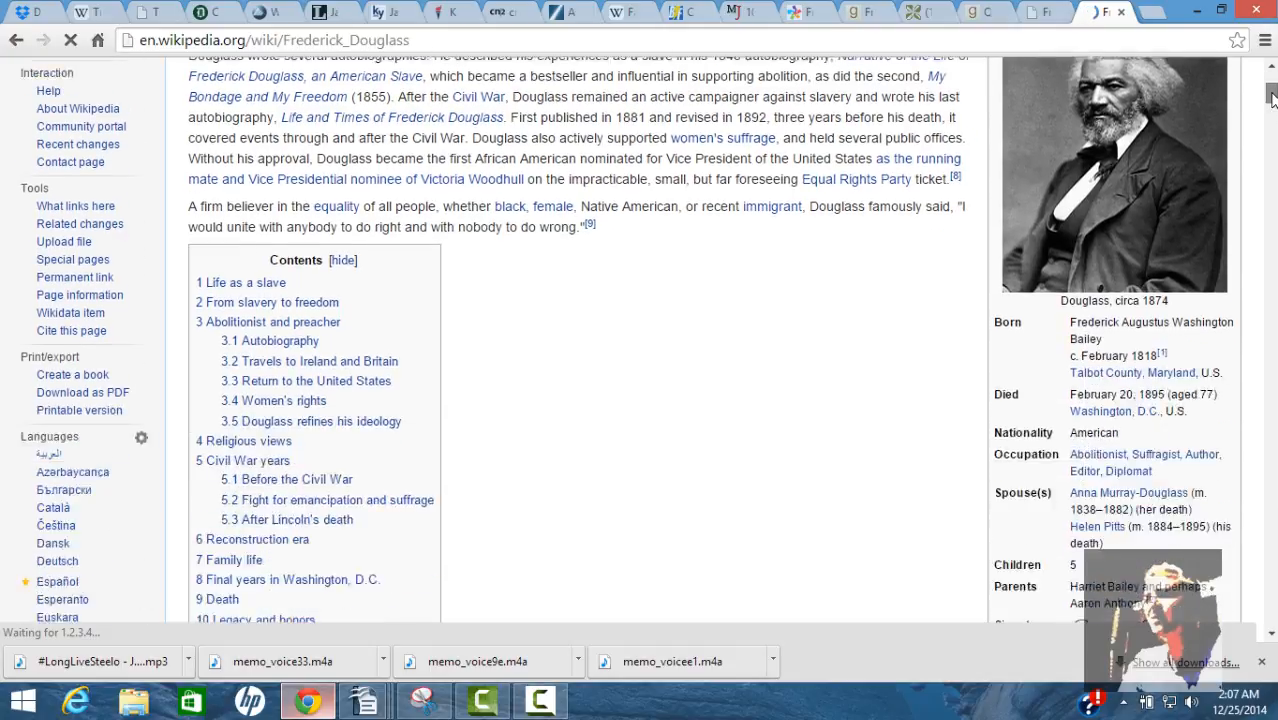
scroll(down, 3)
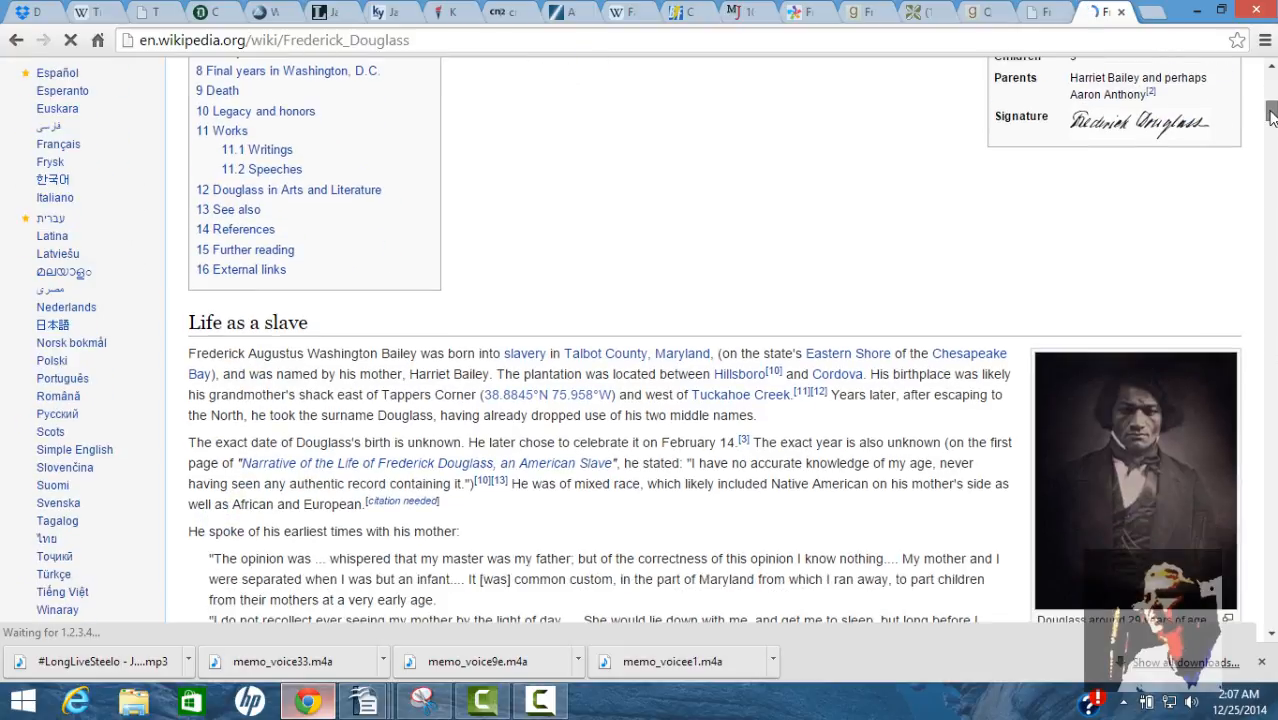
scroll(down, 3)
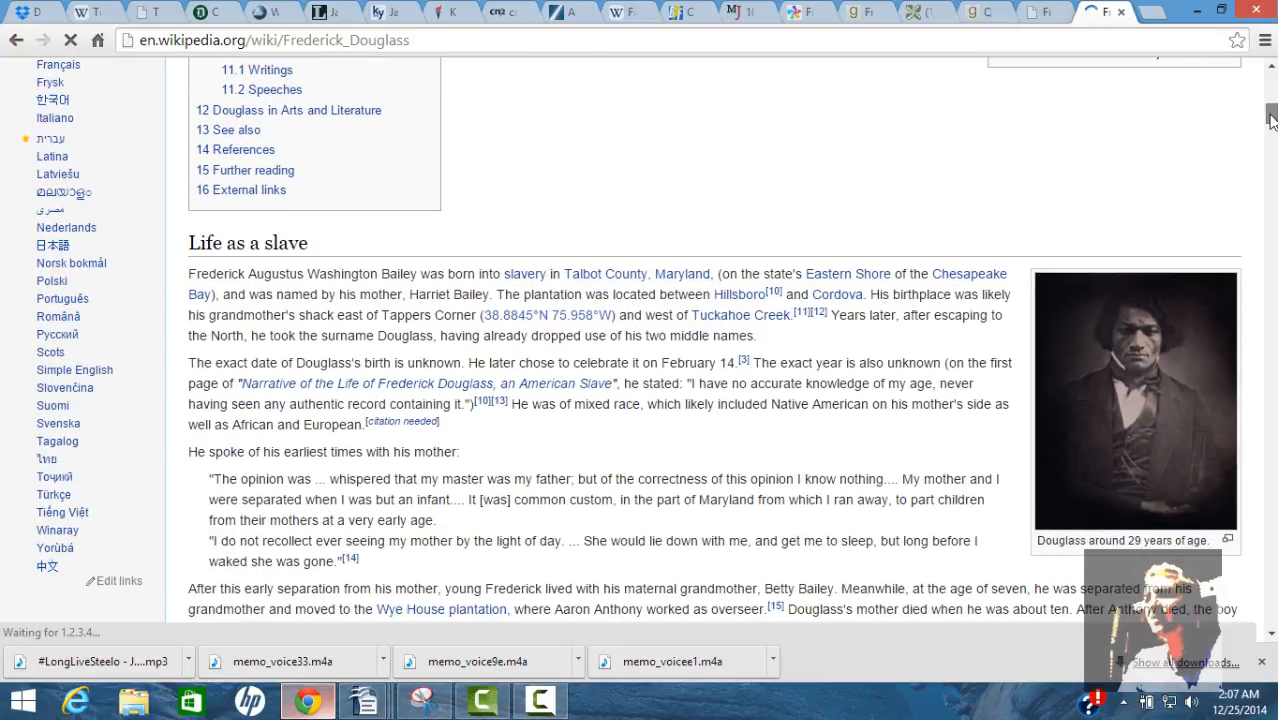
scroll(down, 3)
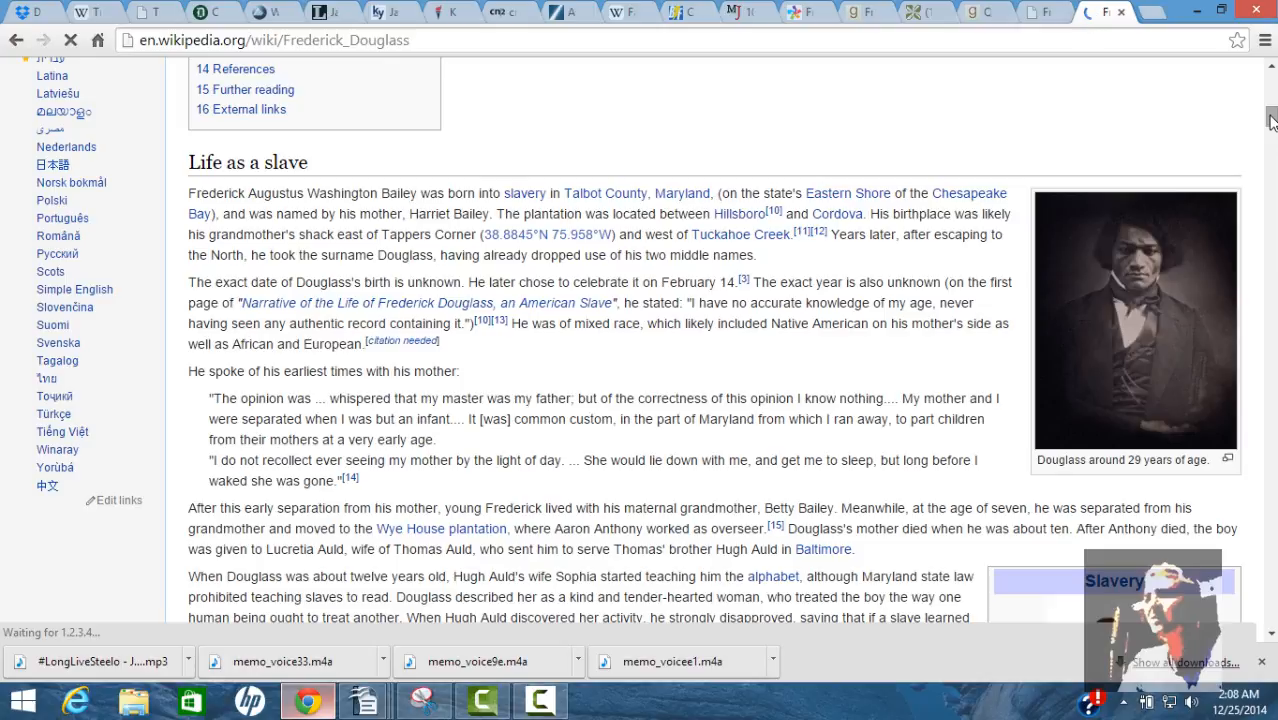
scroll(down, 3)
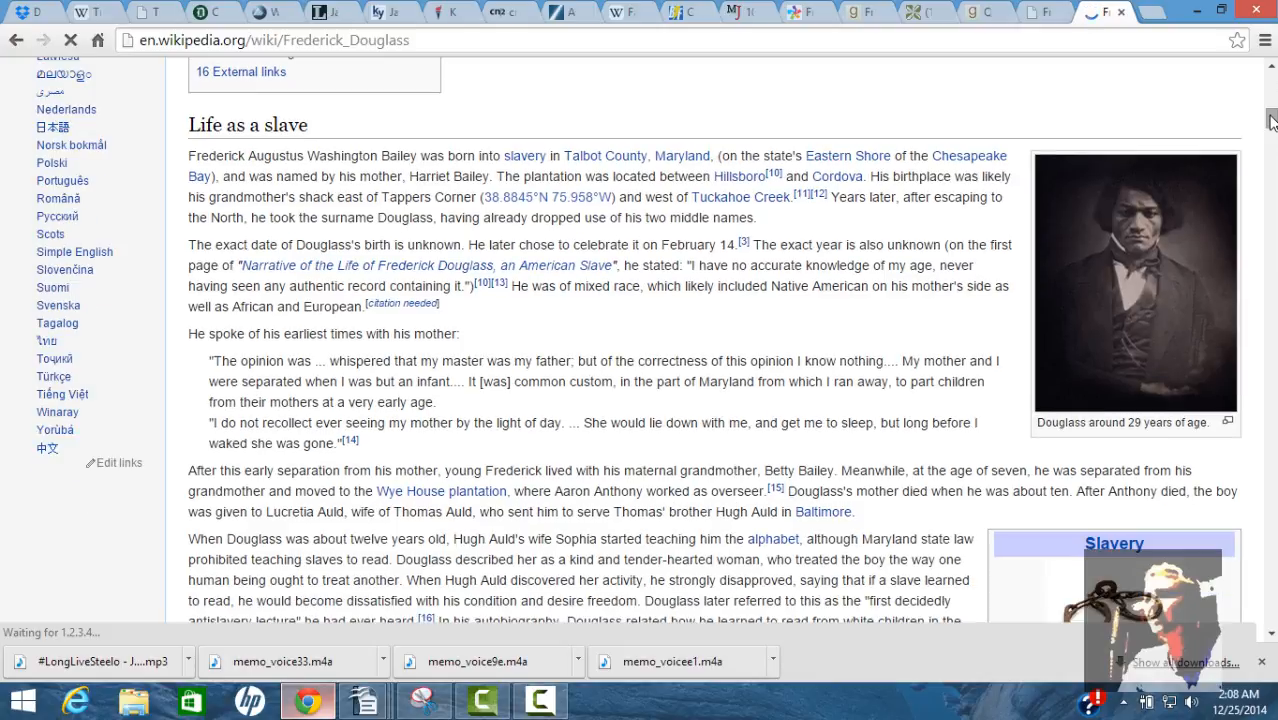
scroll(down, 3)
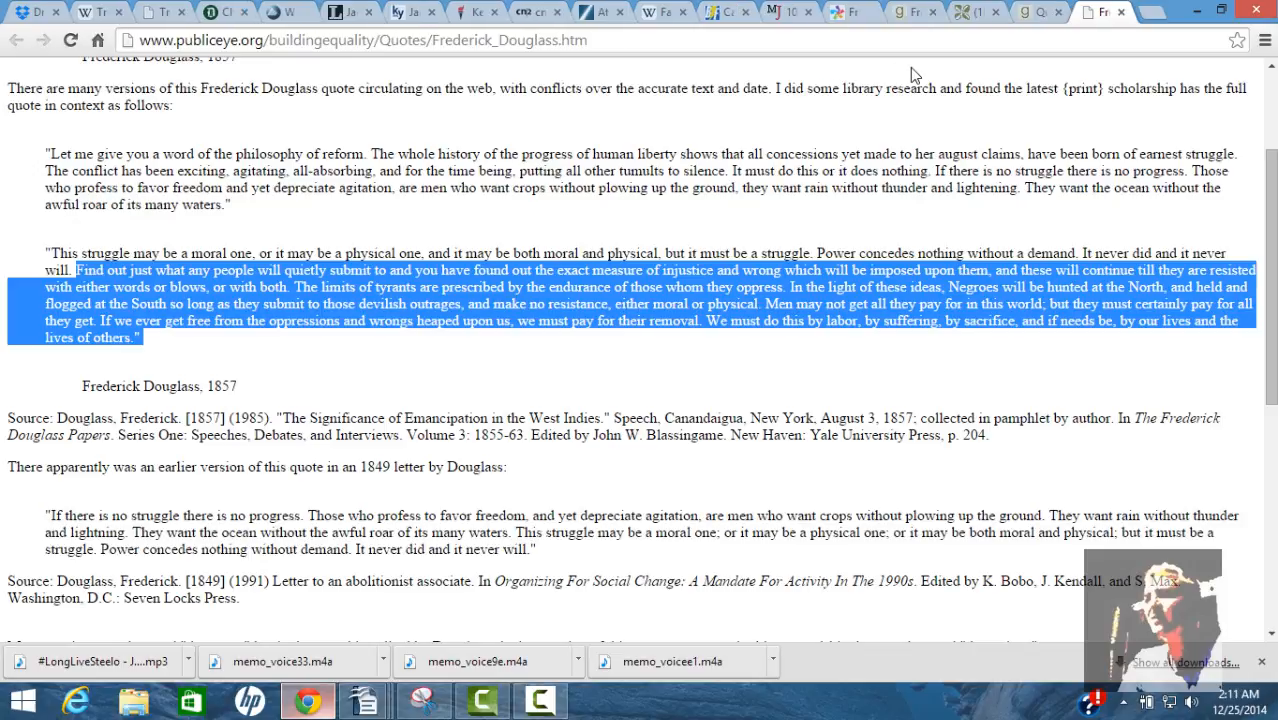
mouse_move(843, 22)
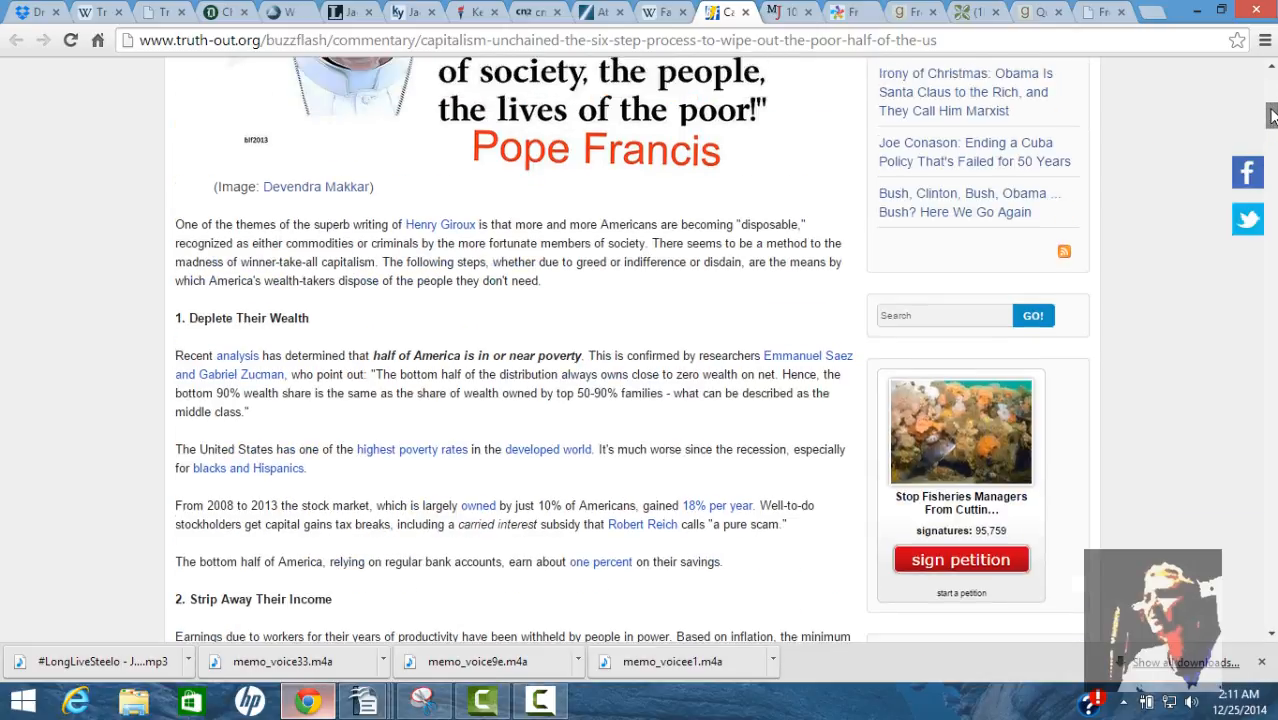
Scroll past the Pope Francis quote image up to the Truthout 'Capitalism Unchained' article title
scroll(up, 3)
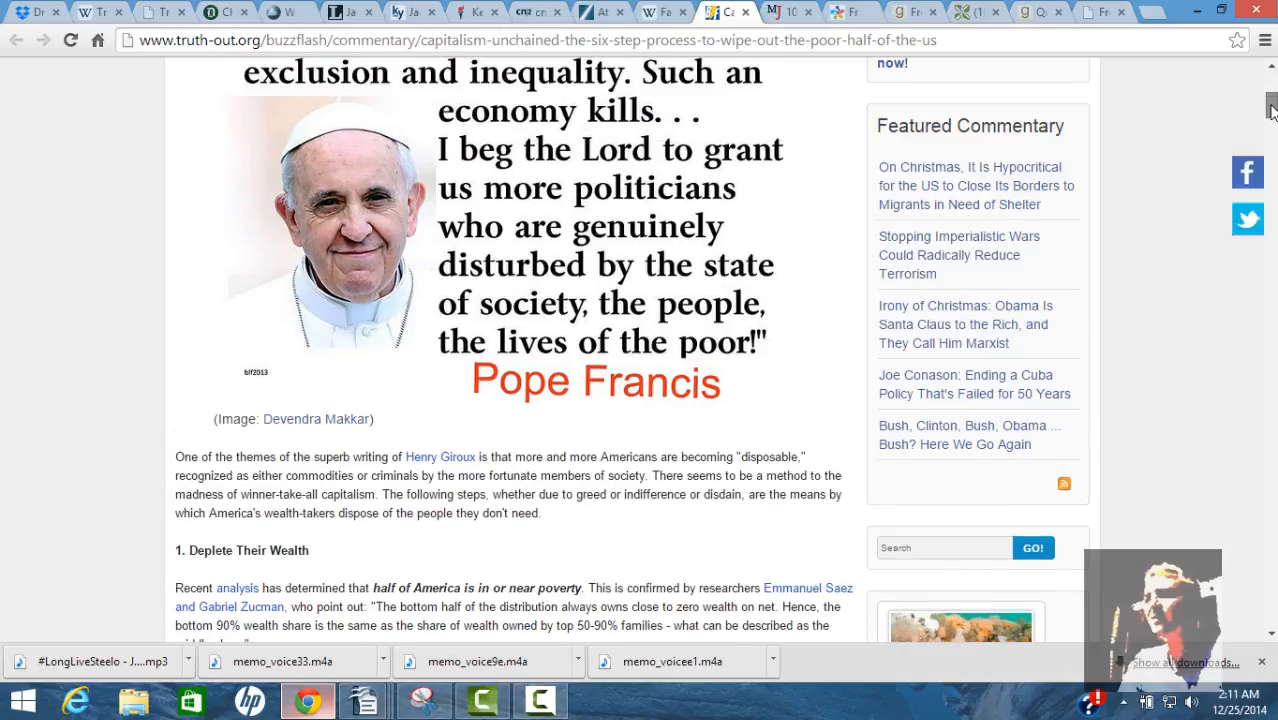
scroll(up, 3)
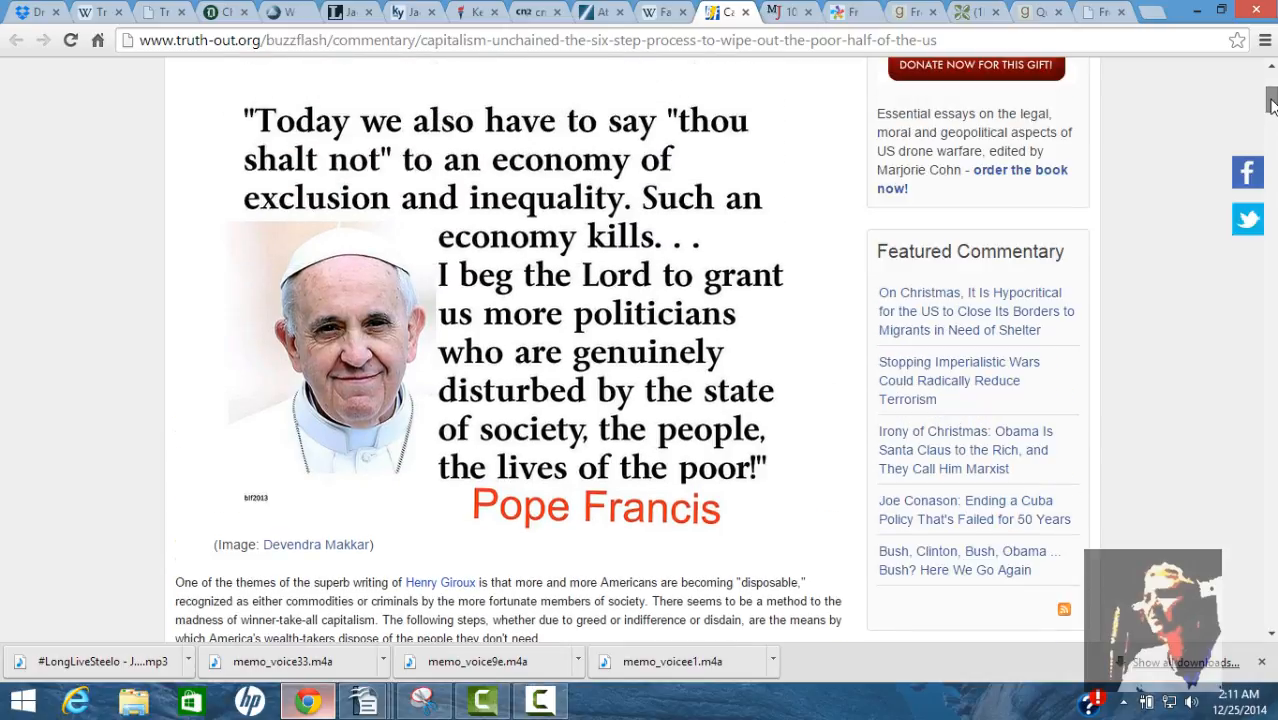
scroll(up, 3)
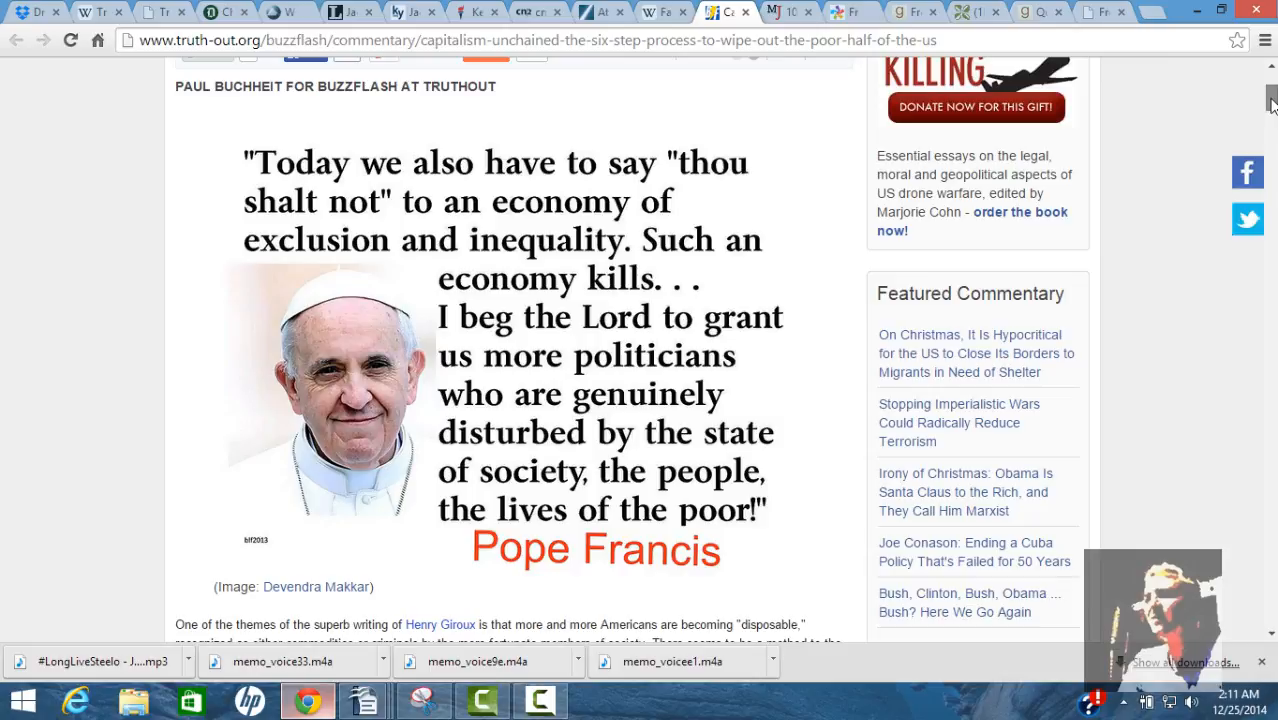
scroll(down, 3)
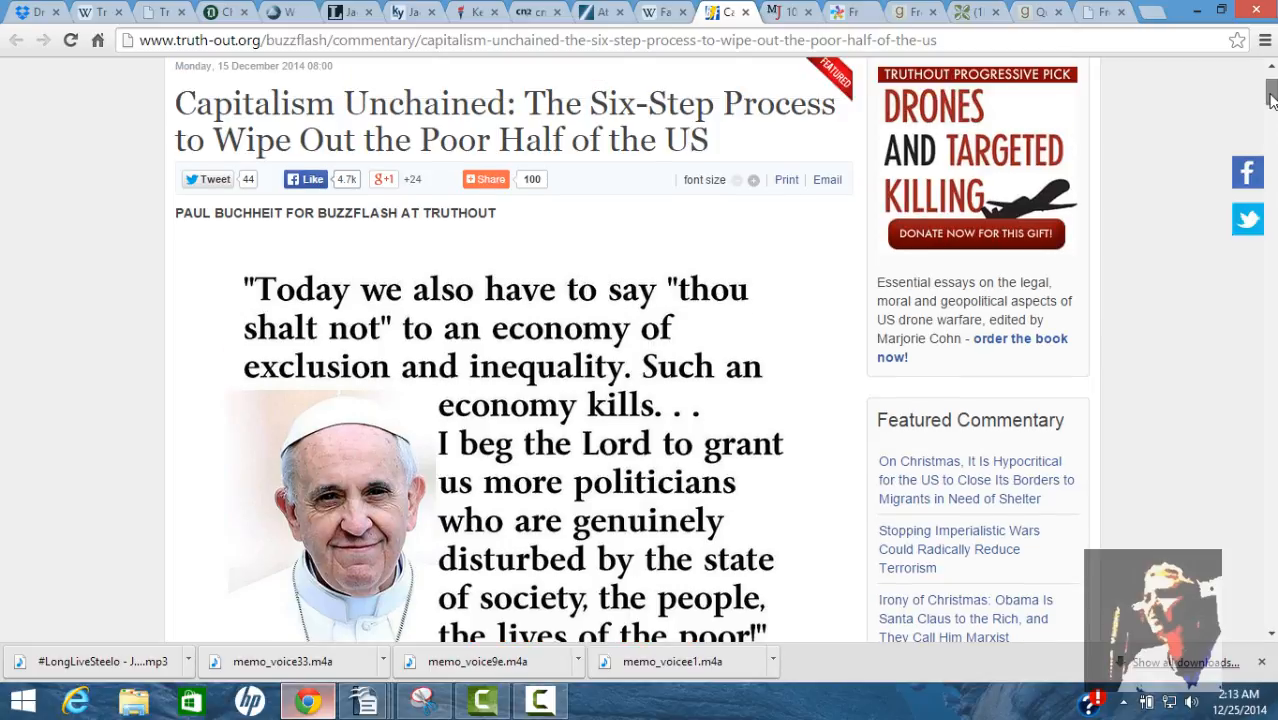
scroll(down, 3)
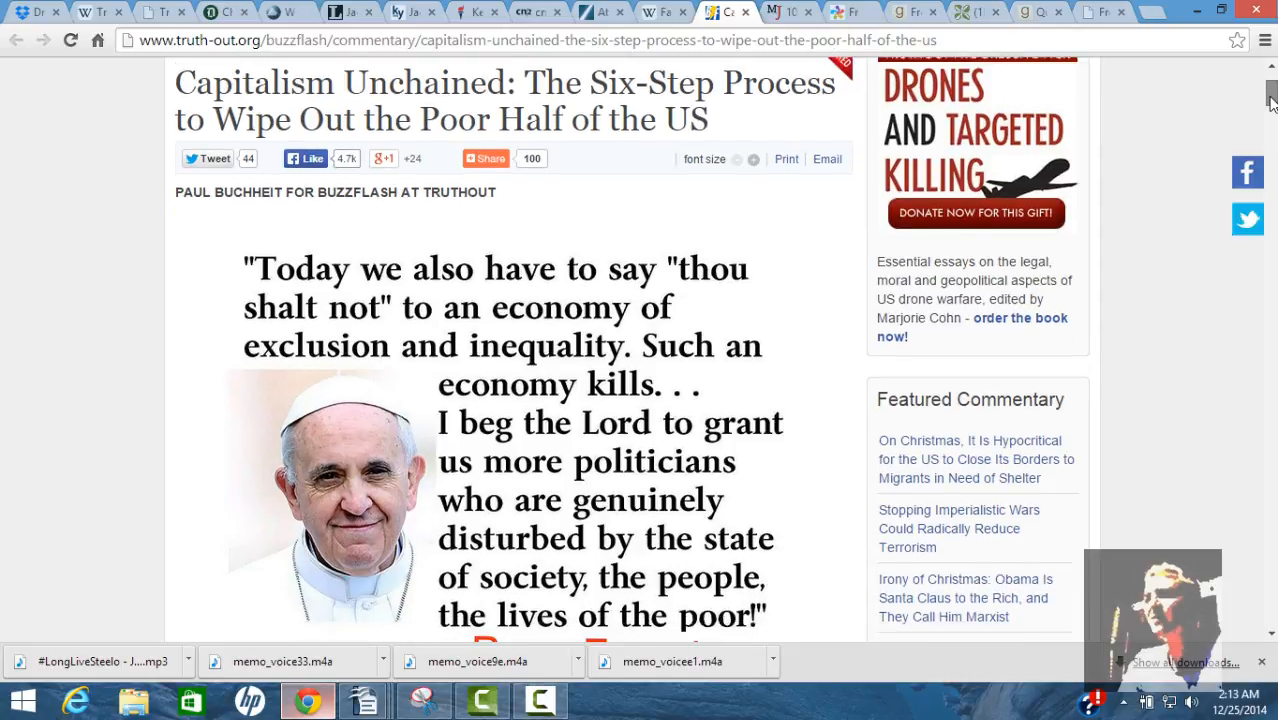
scroll(down, 3)
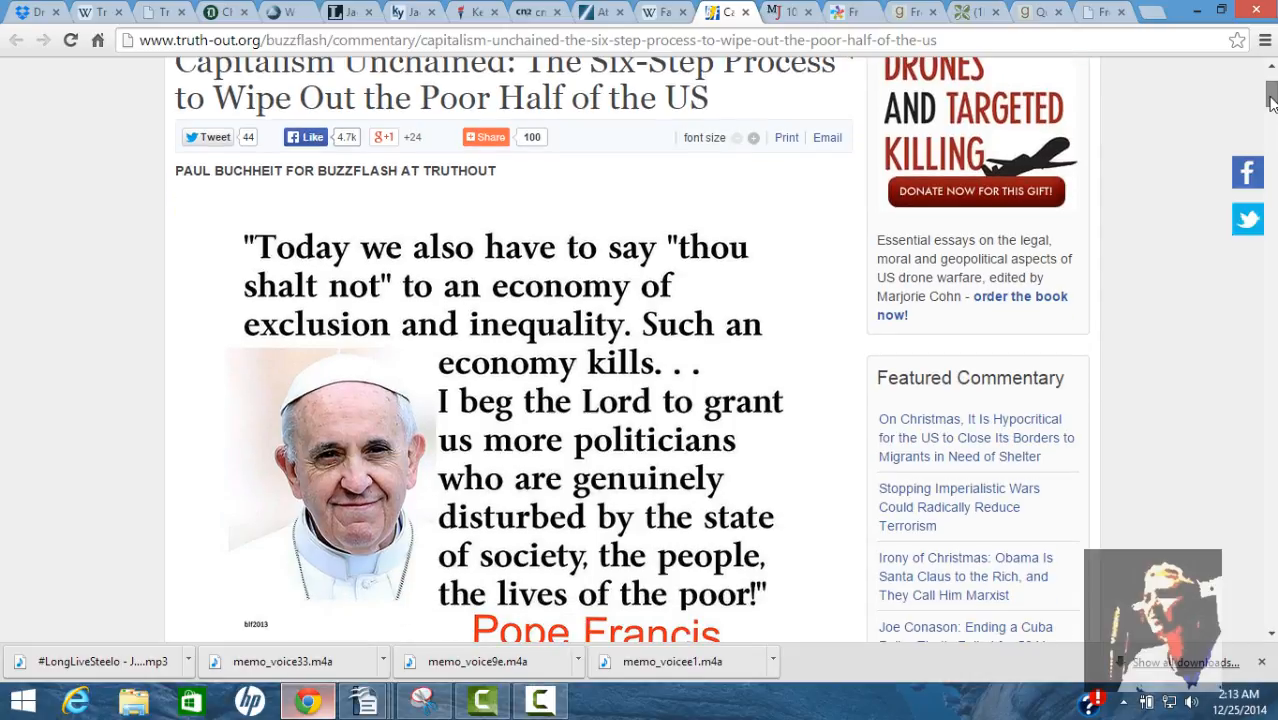
scroll(down, 3)
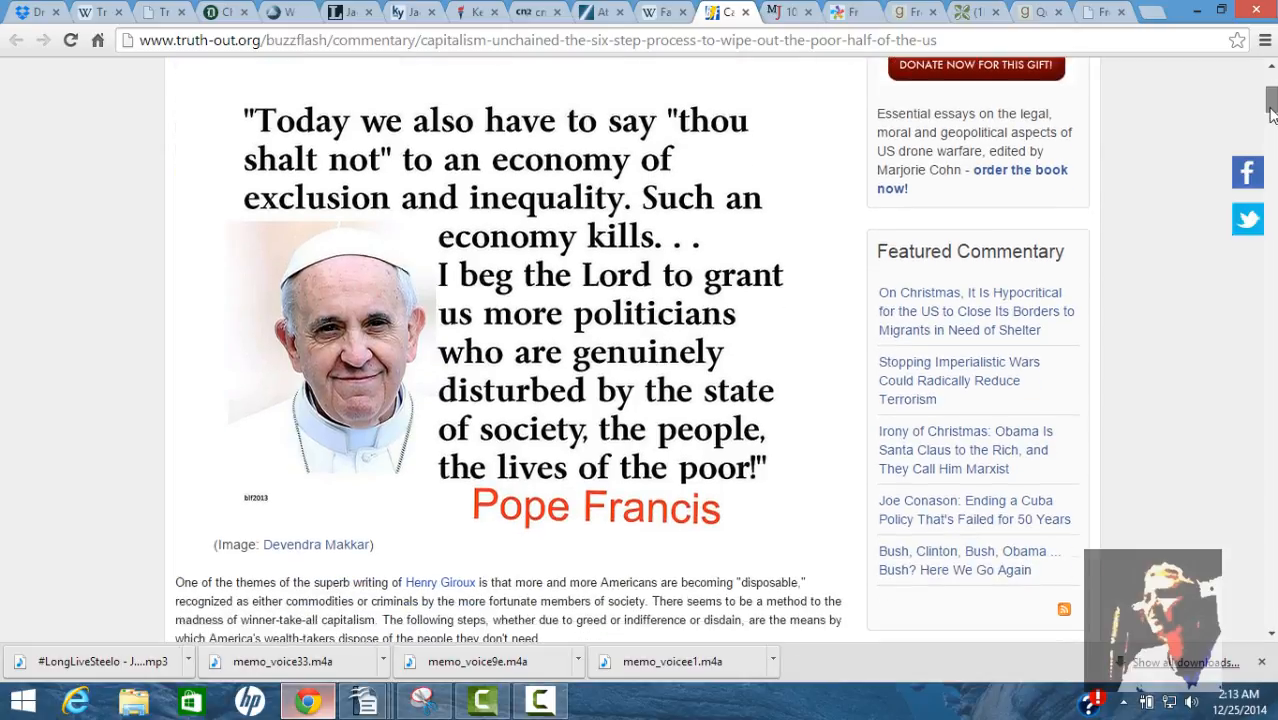
scroll(down, 3)
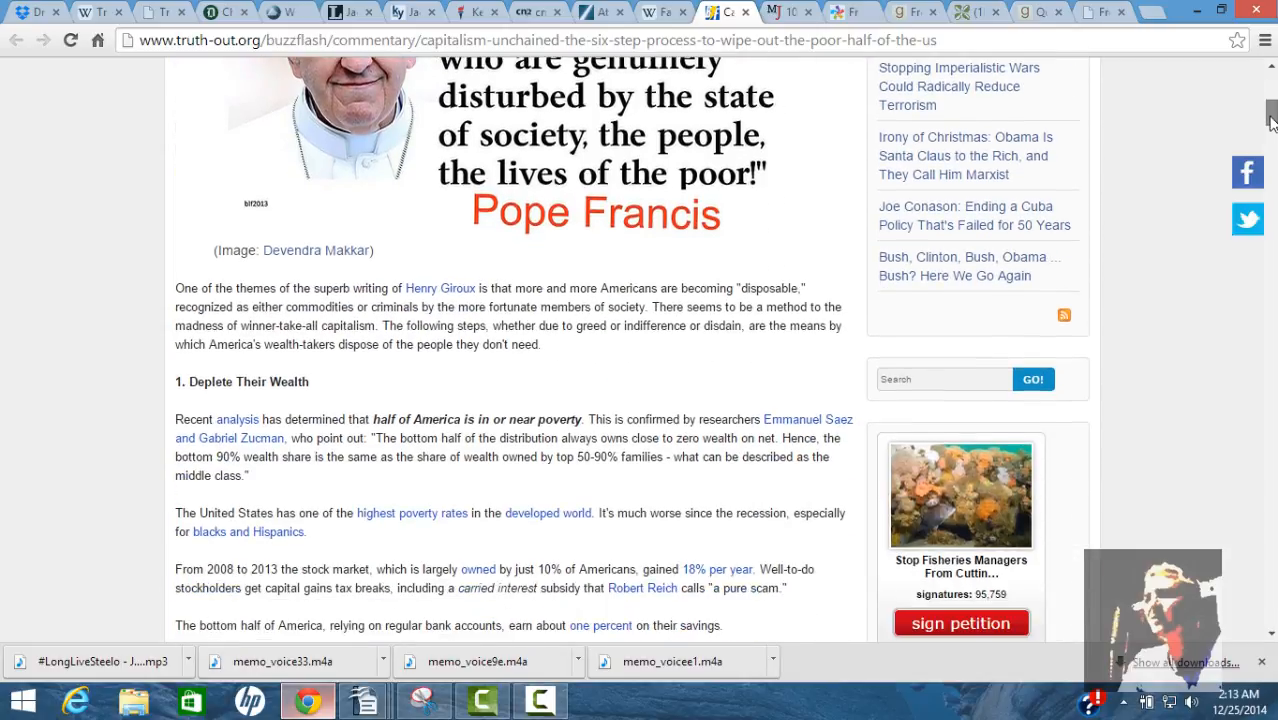
scroll(down, 3)
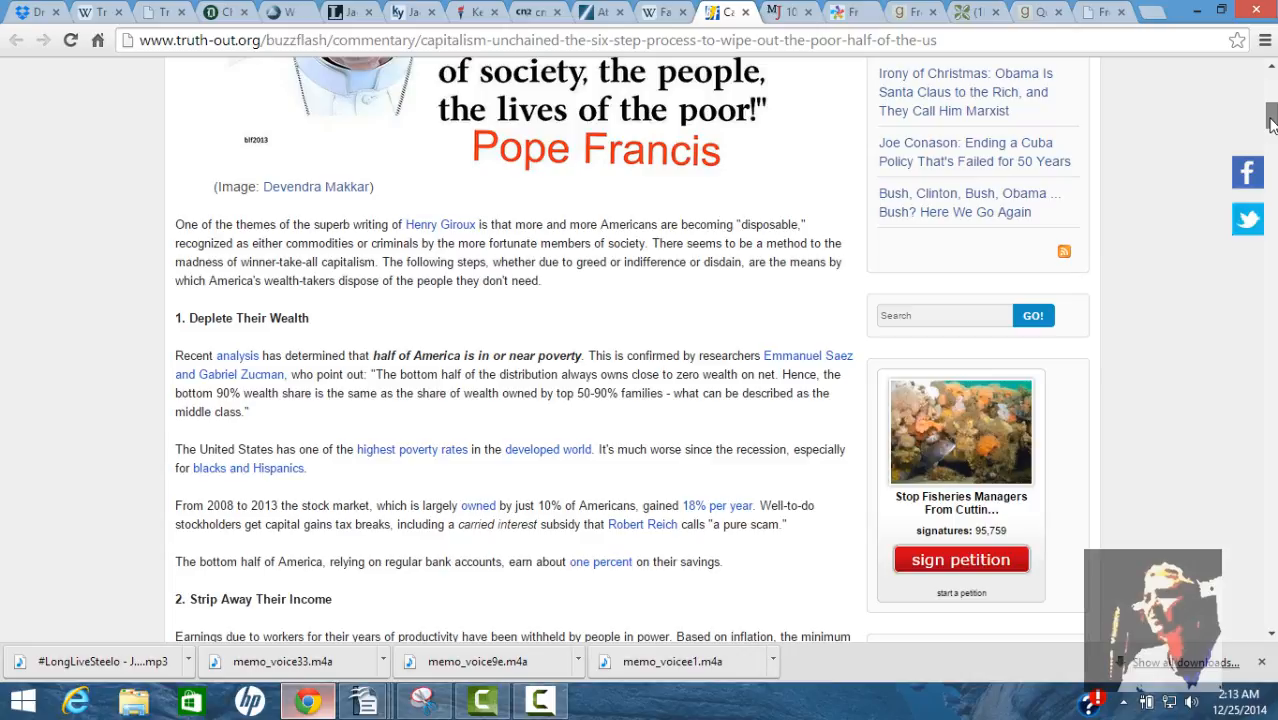
scroll(down, 3)
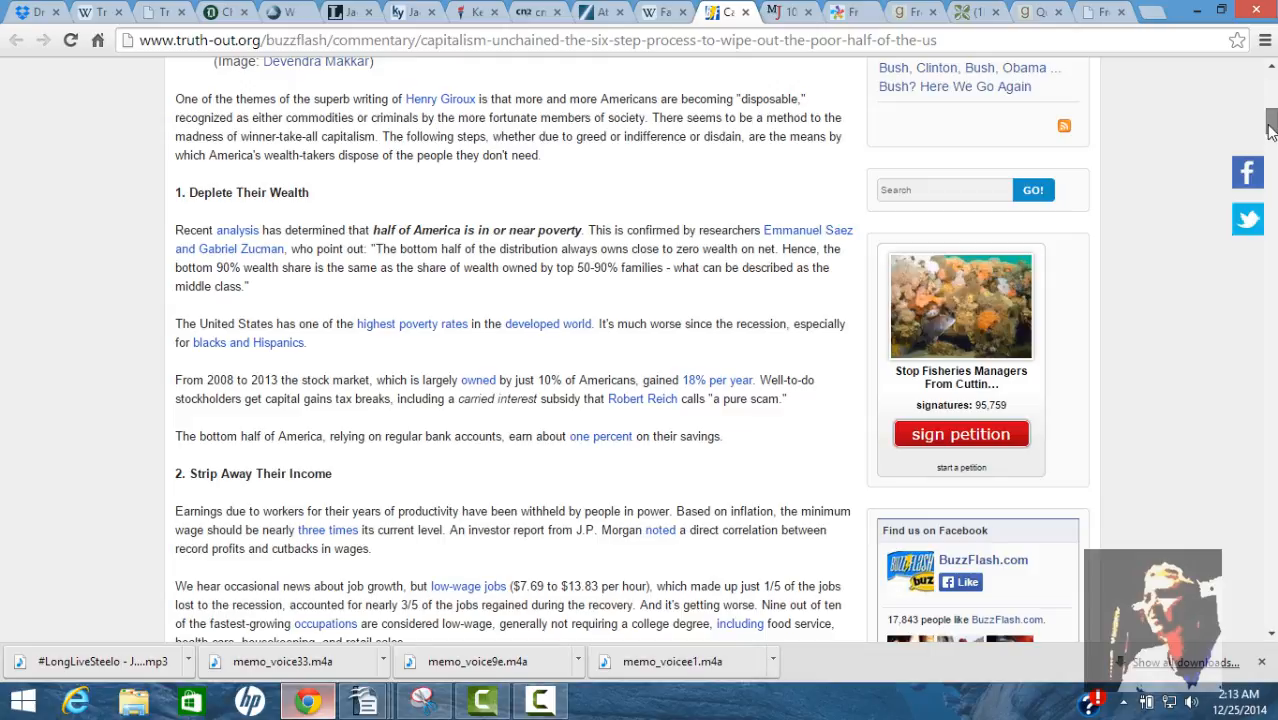
scroll(down, 3)
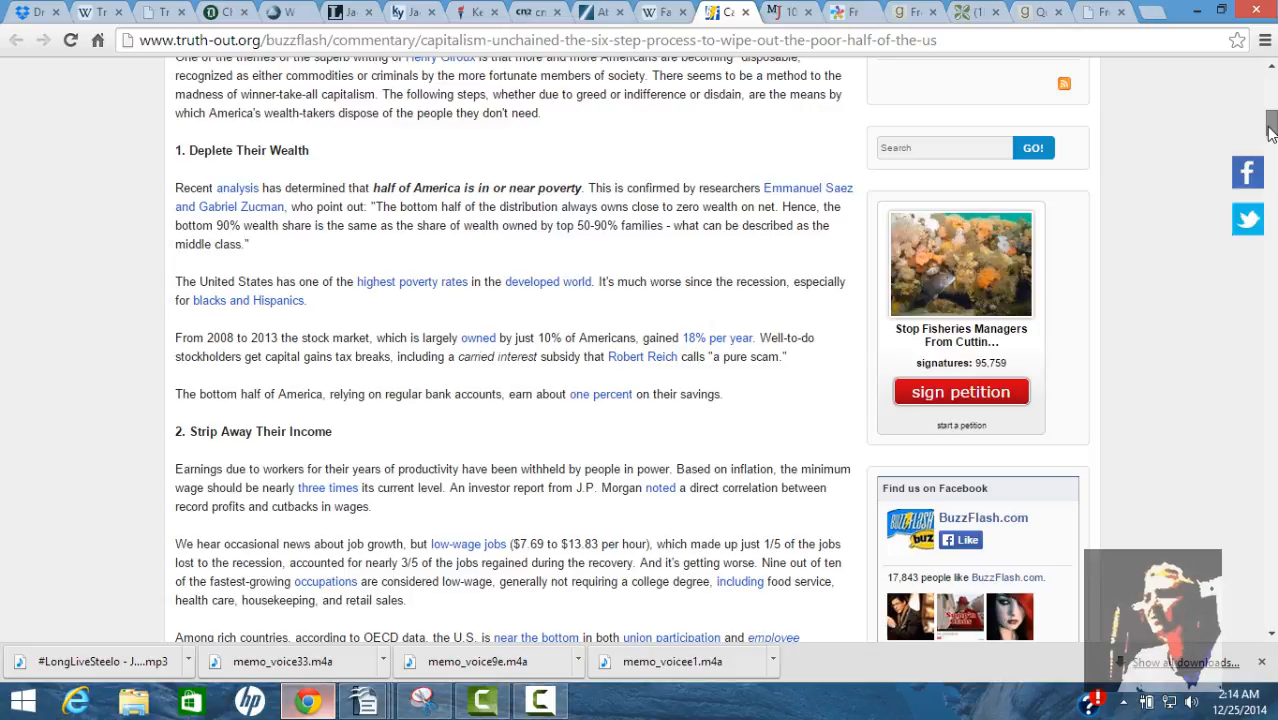
scroll(down, 3)
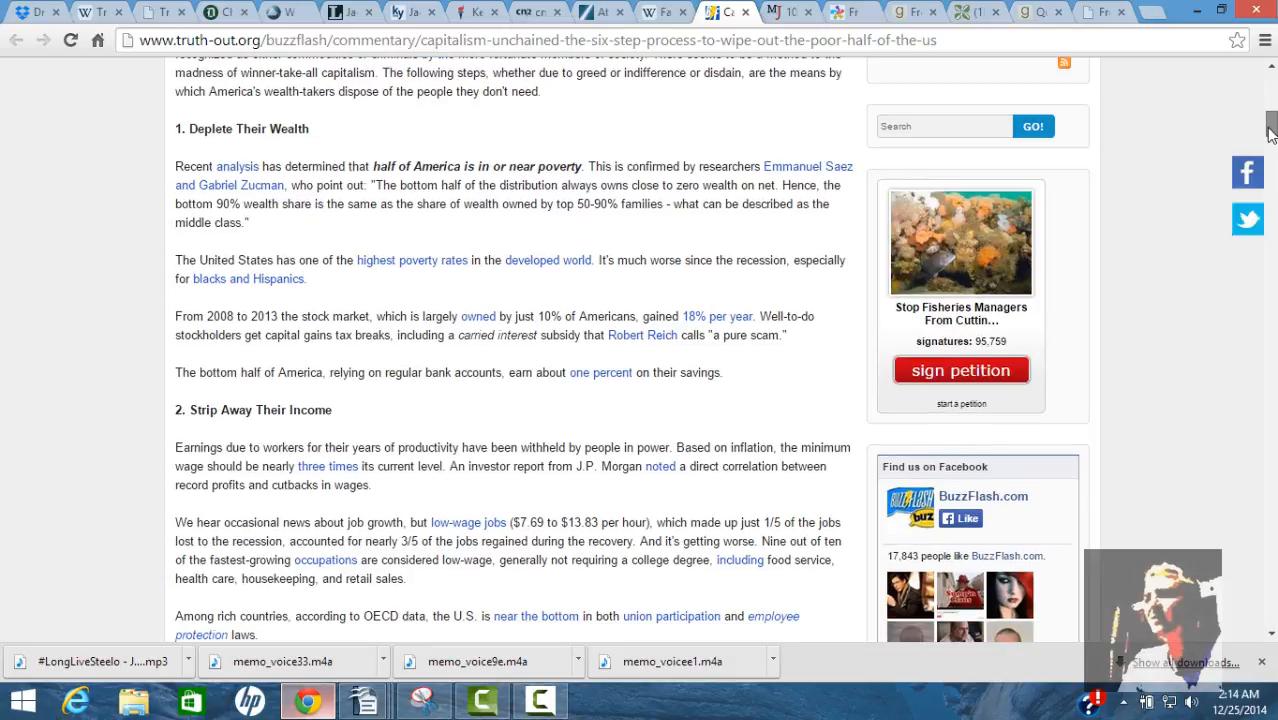
scroll(down, 3)
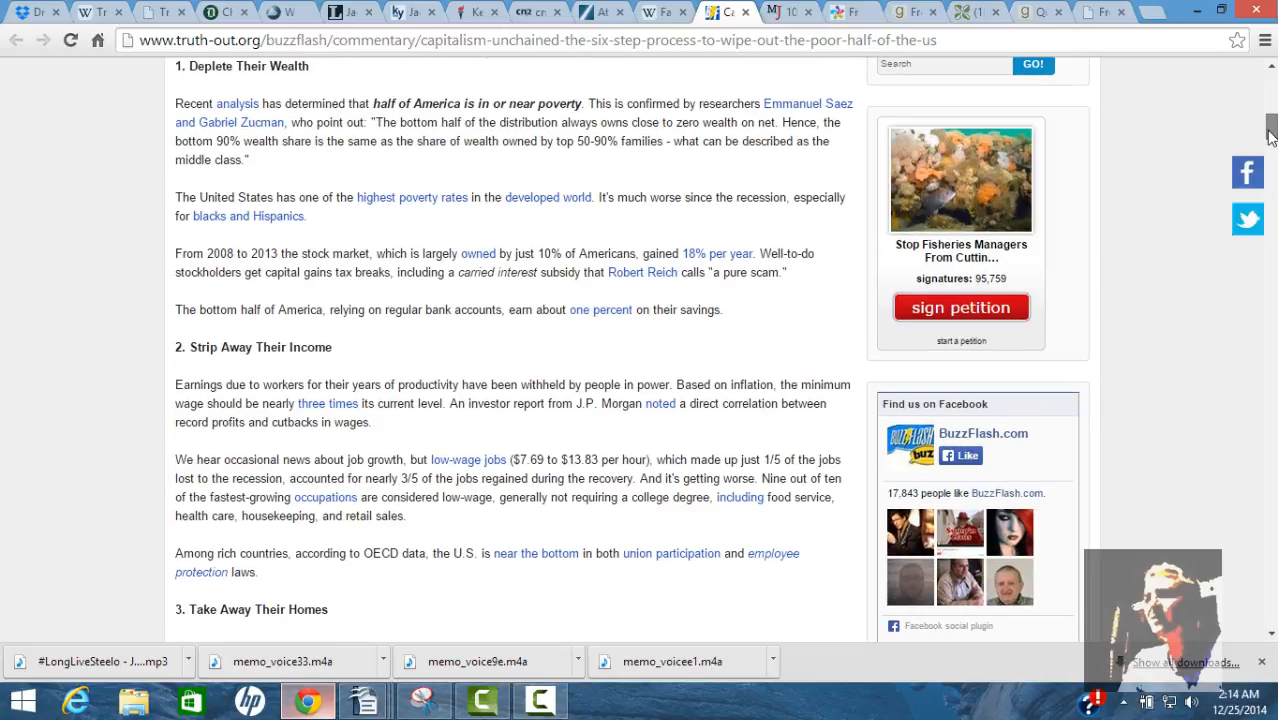
scroll(down, 3)
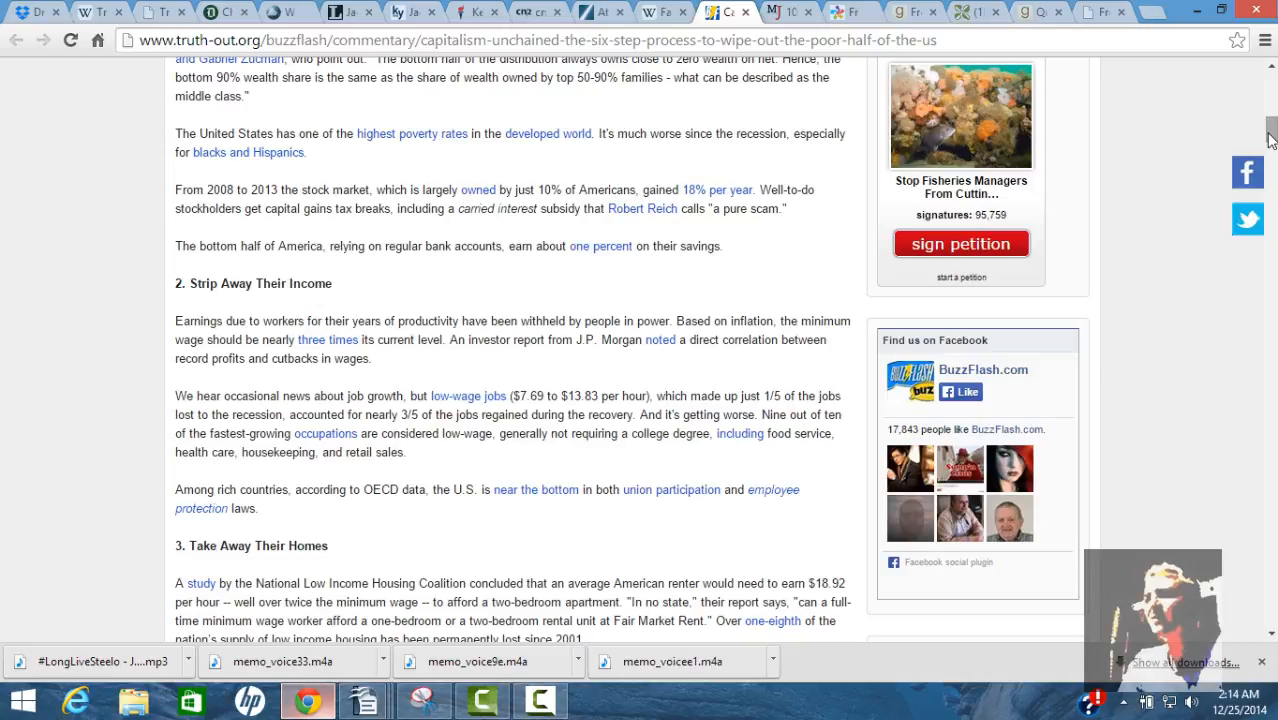
scroll(down, 3)
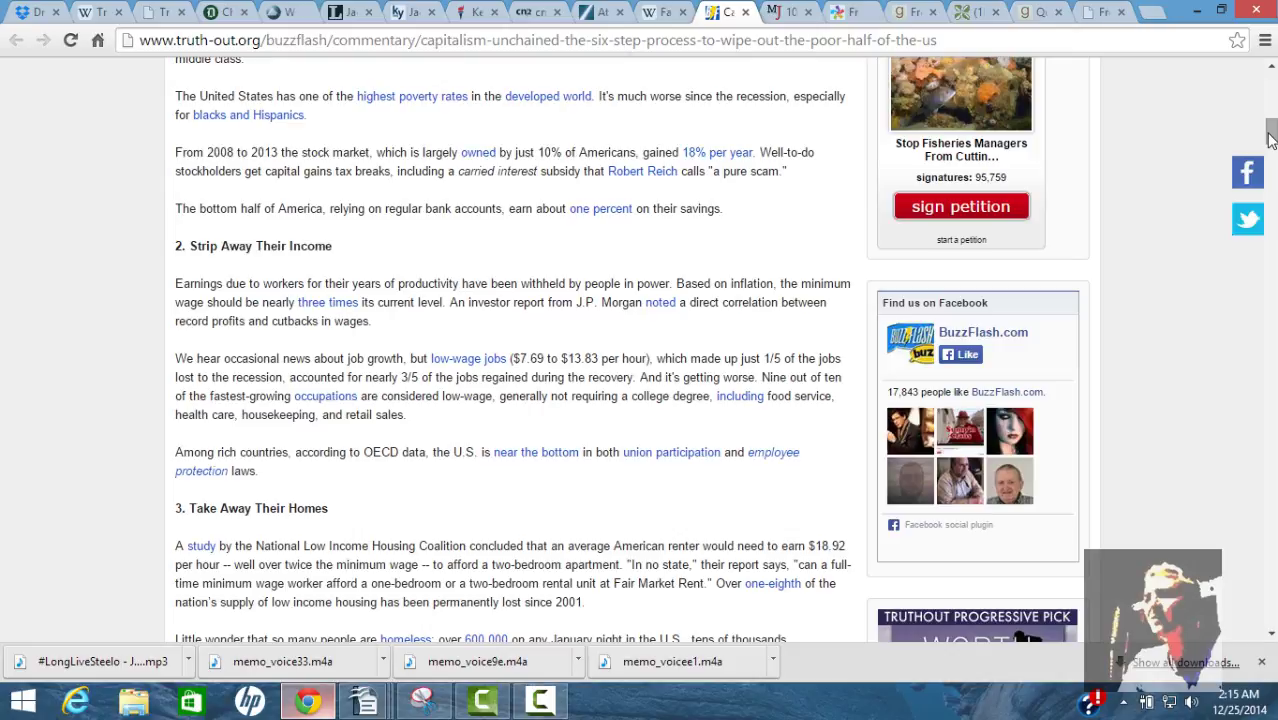
scroll(down, 3)
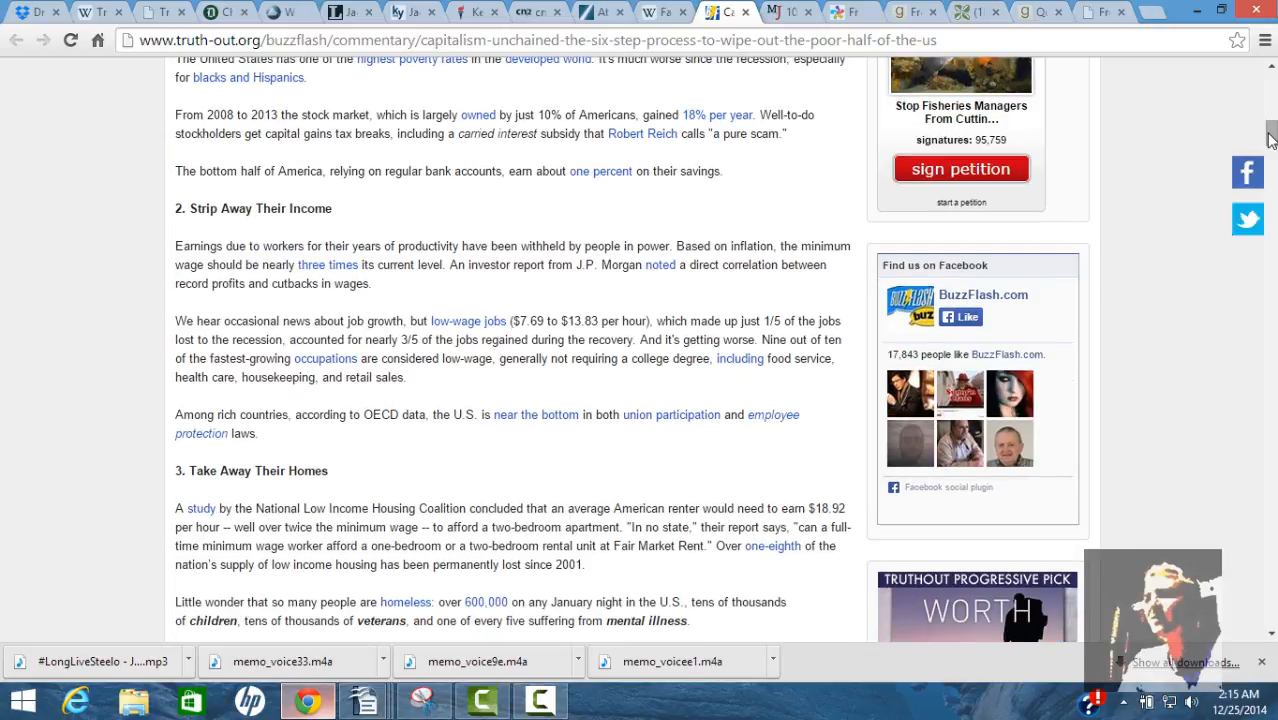
scroll(down, 3)
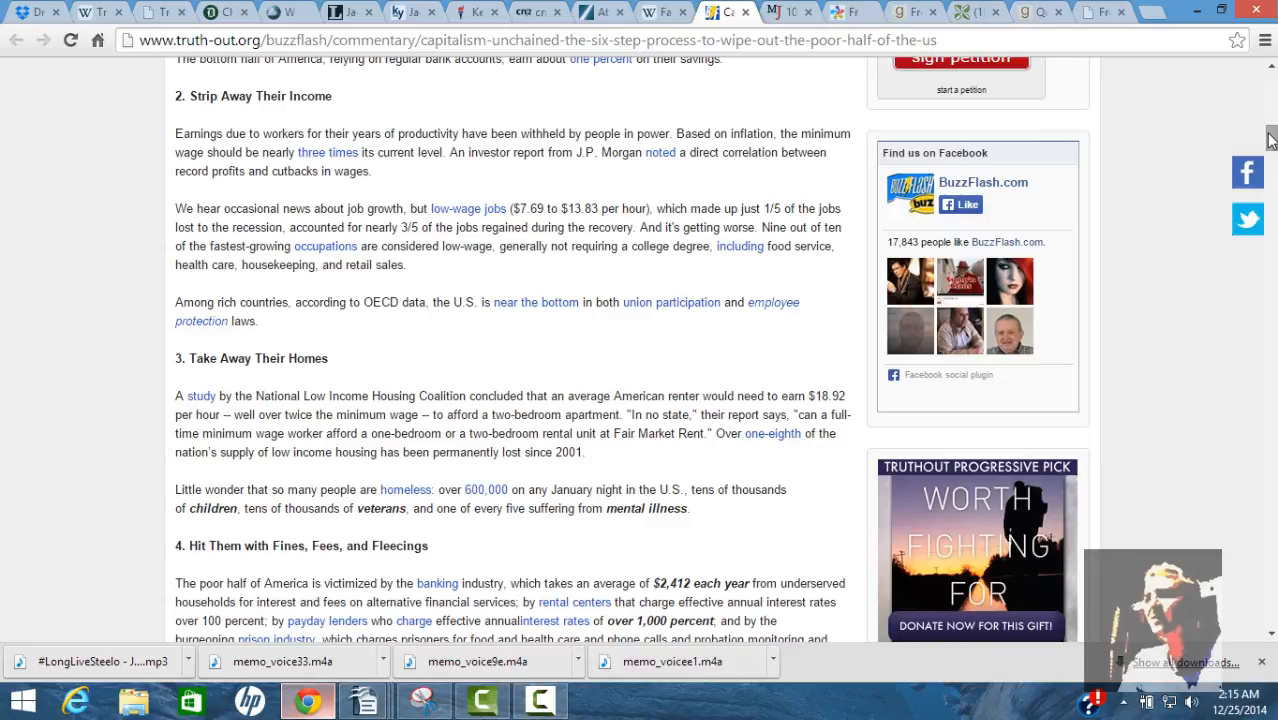
scroll(down, 3)
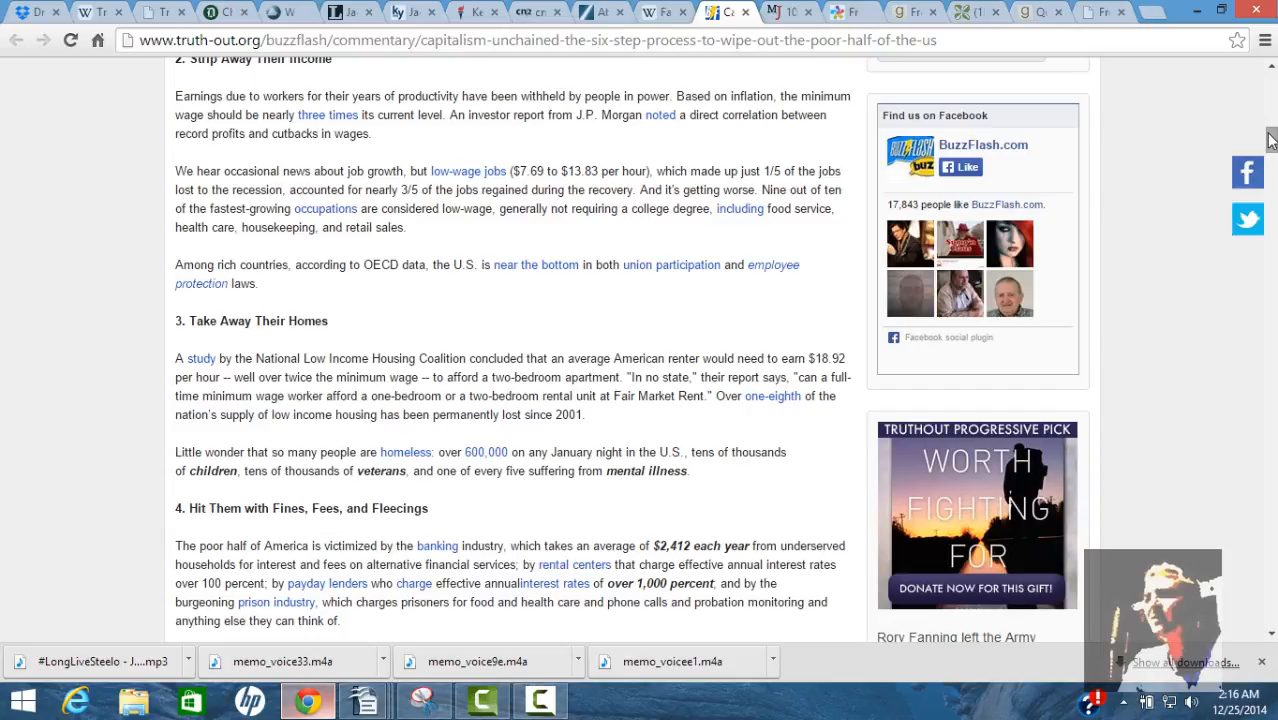
scroll(down, 3)
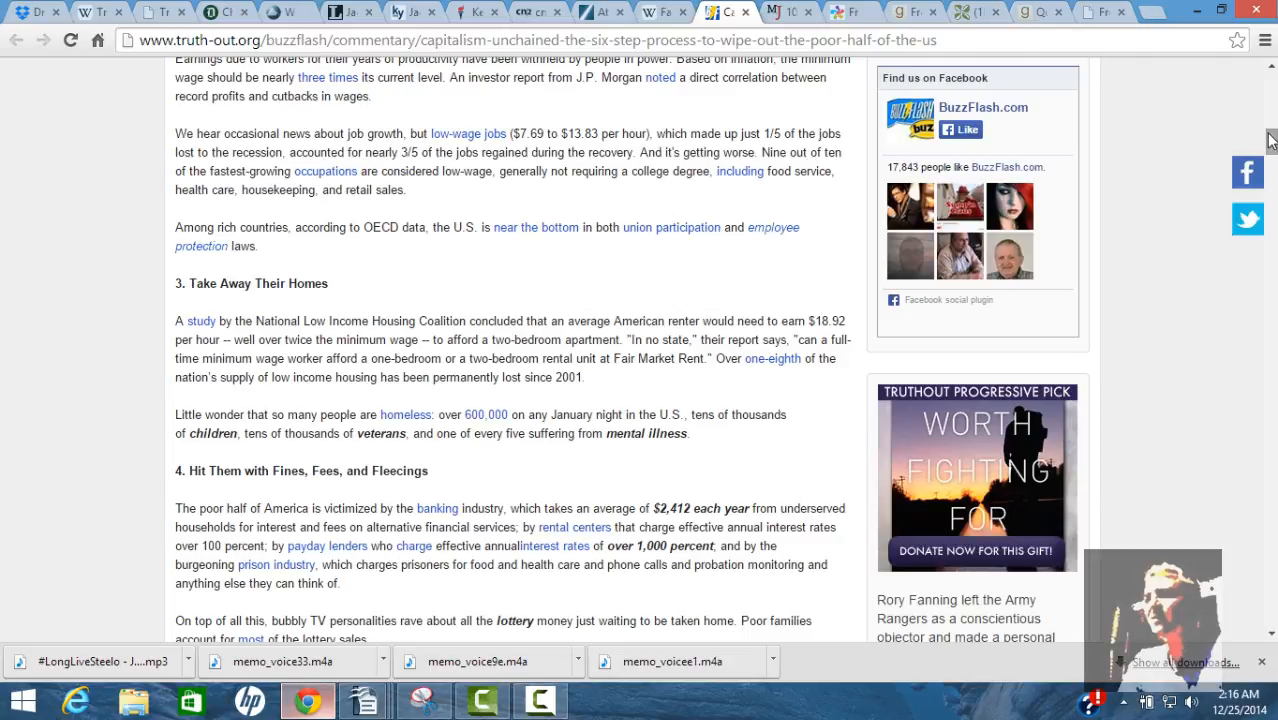
scroll(down, 3)
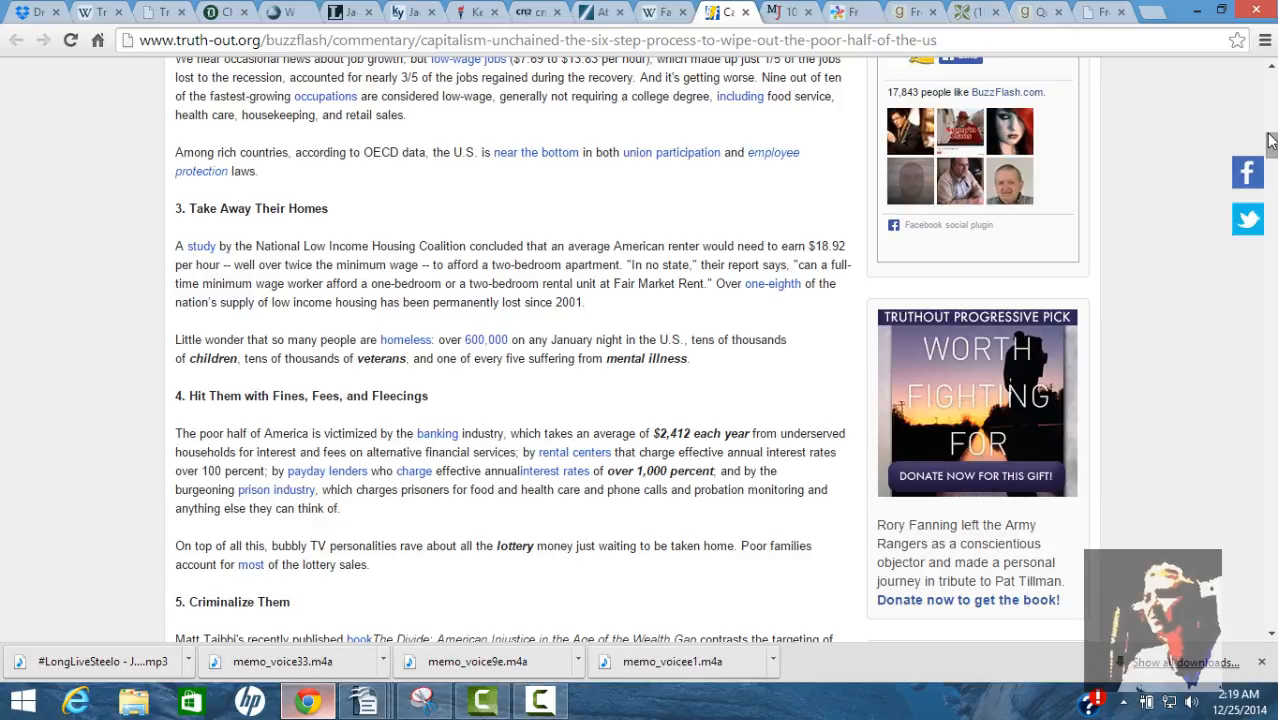
scroll(down, 3)
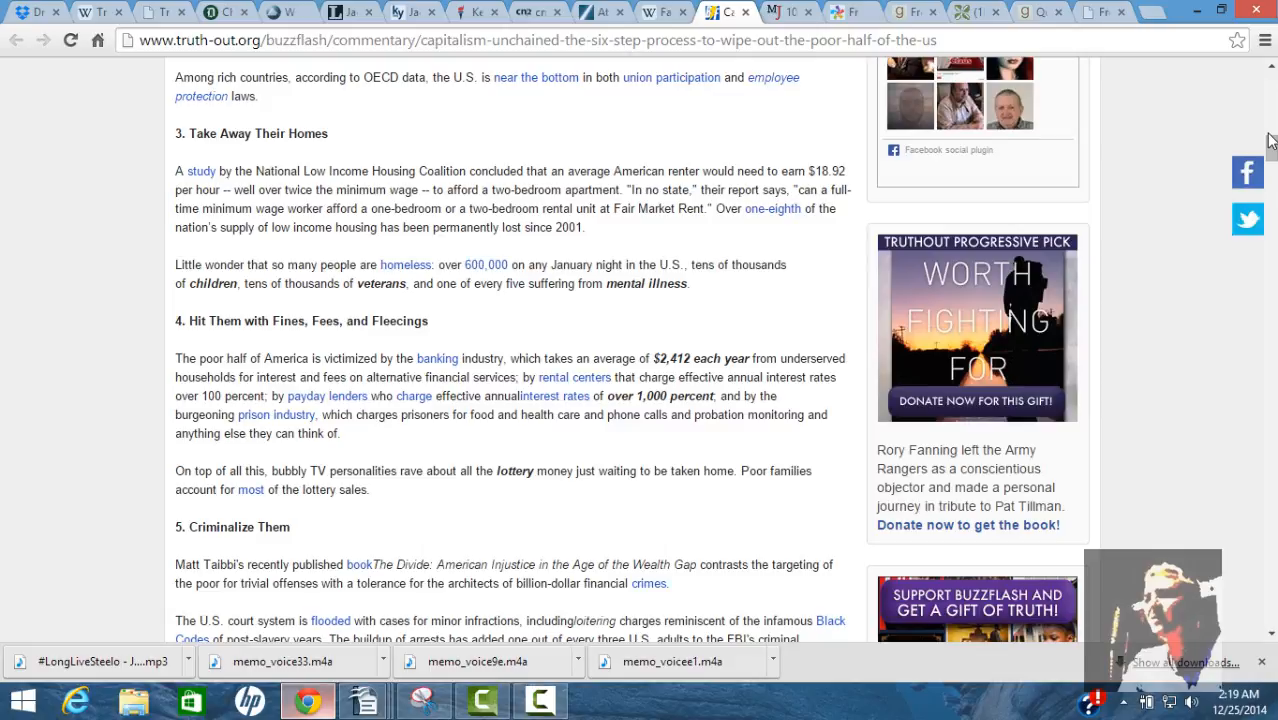
scroll(down, 3)
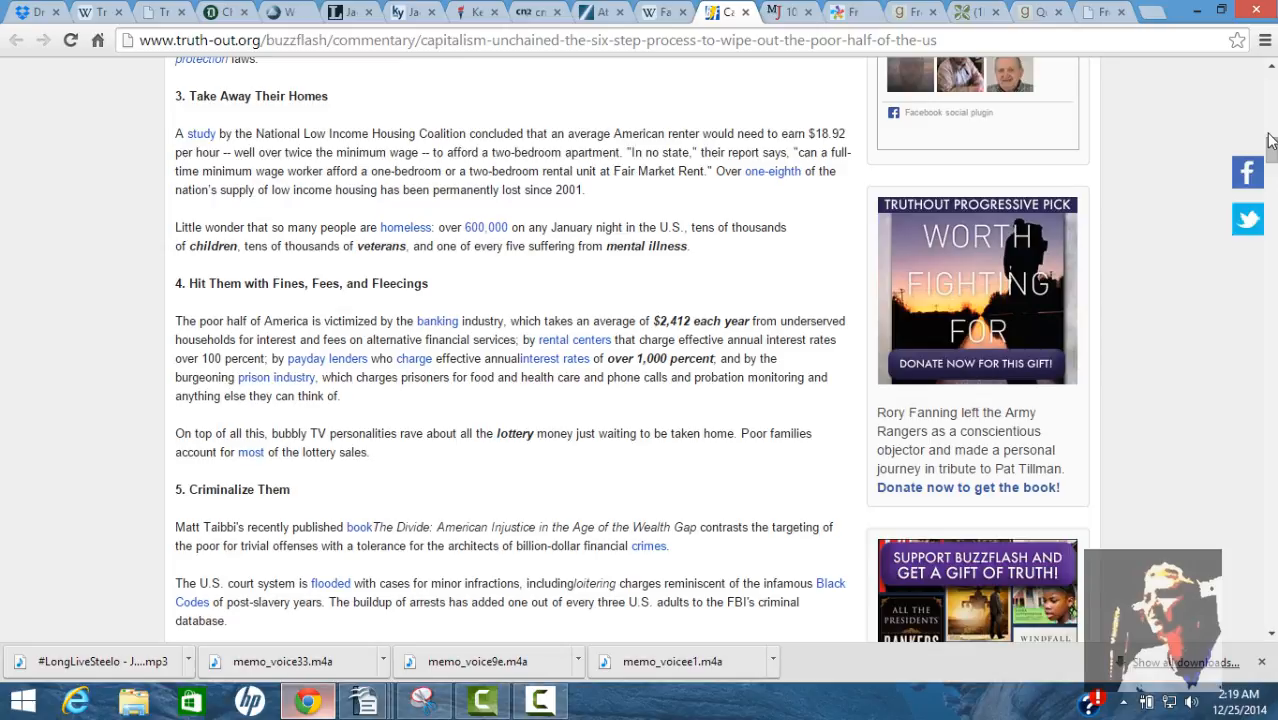
scroll(down, 3)
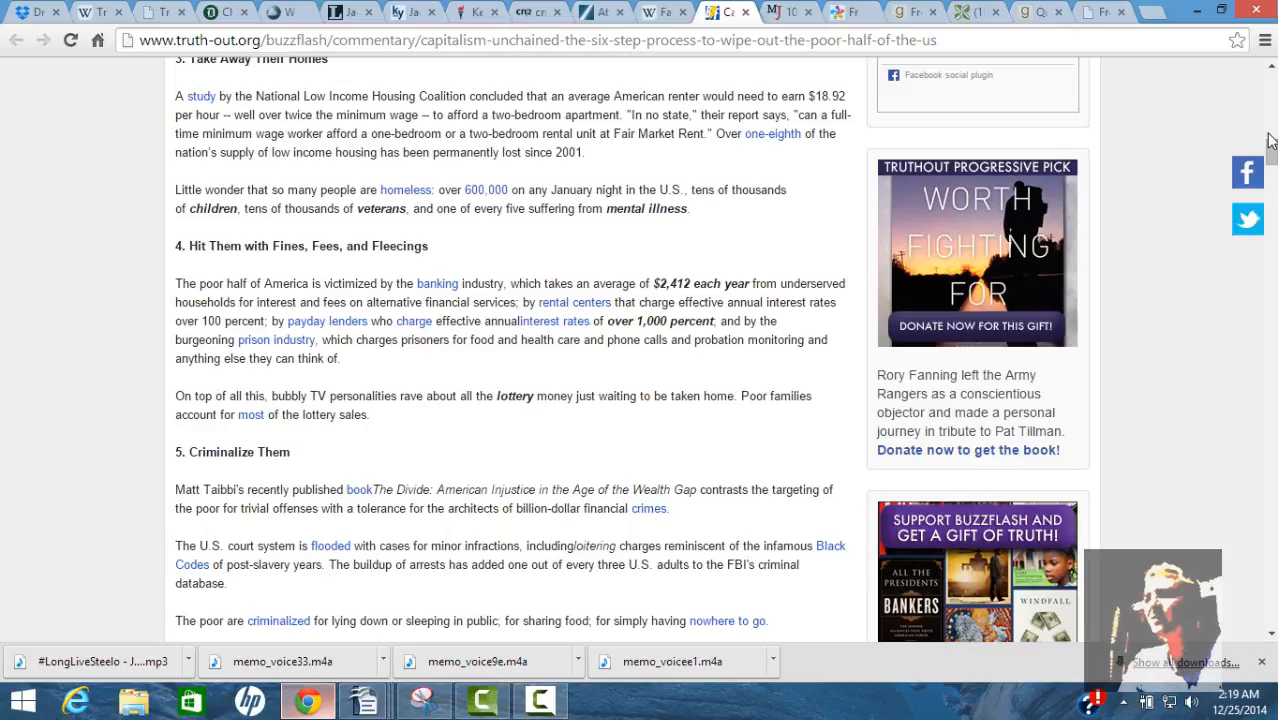
scroll(down, 3)
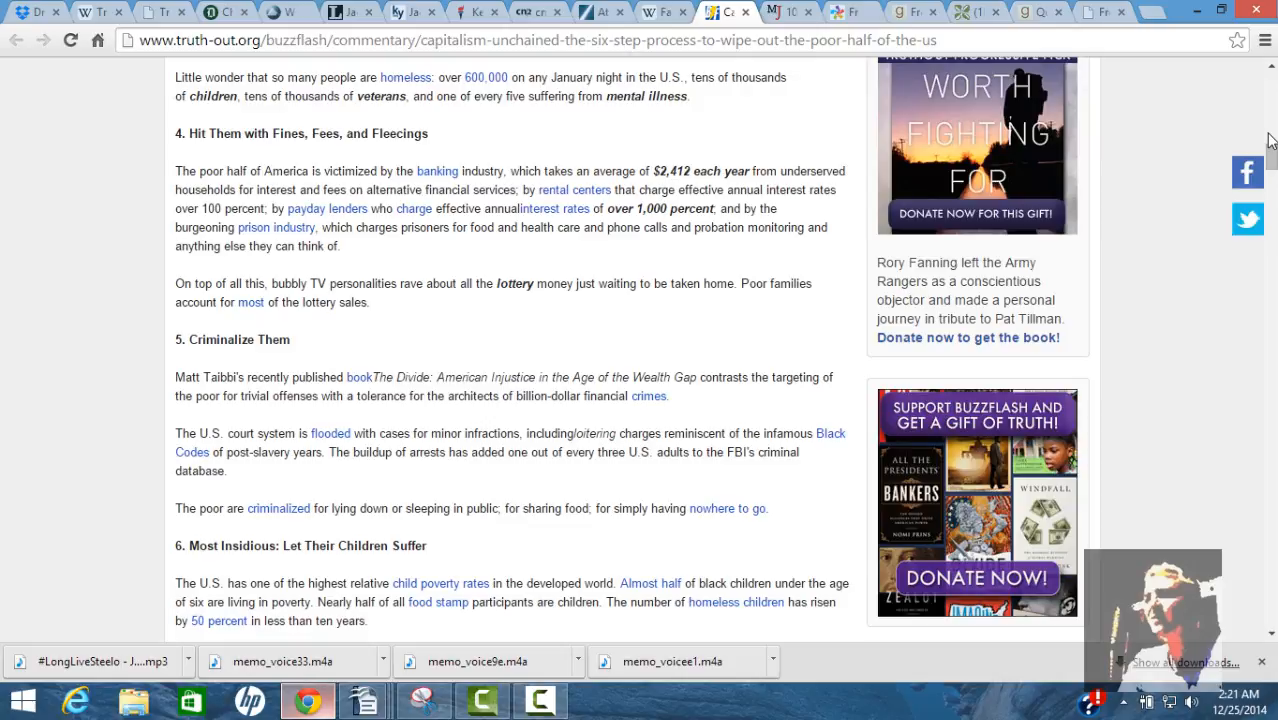
scroll(down, 3)
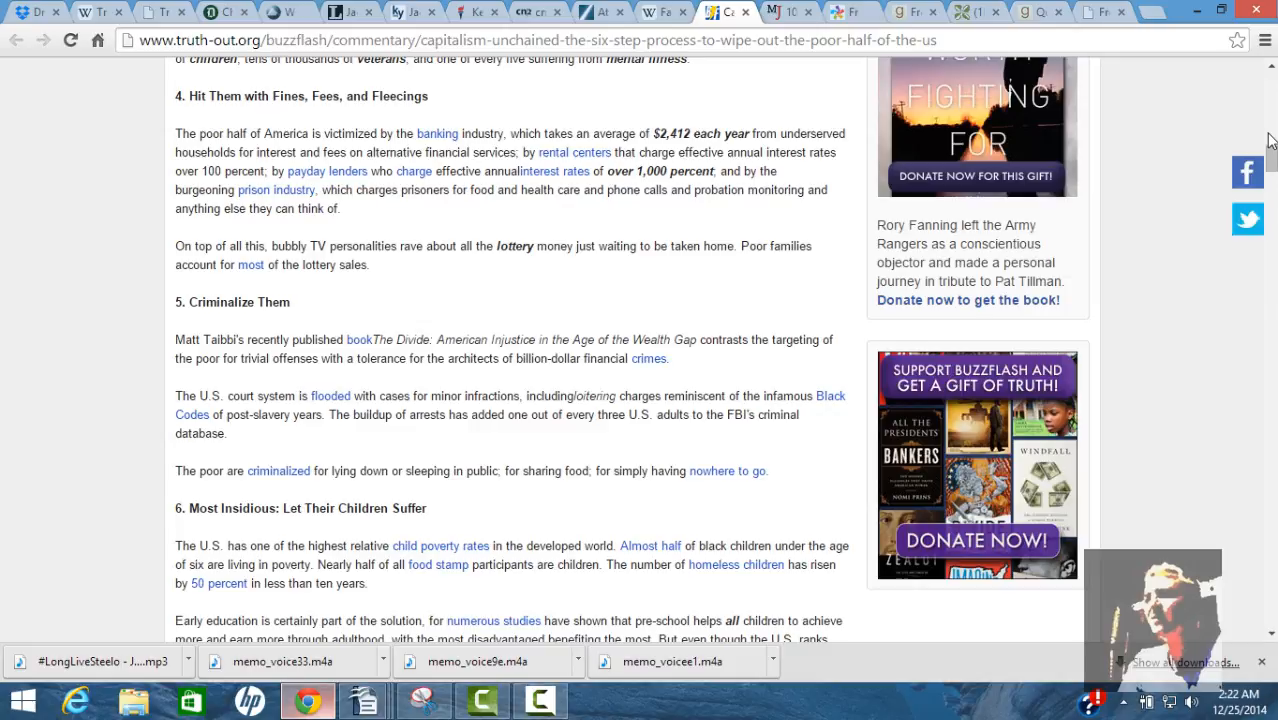
scroll(down, 3)
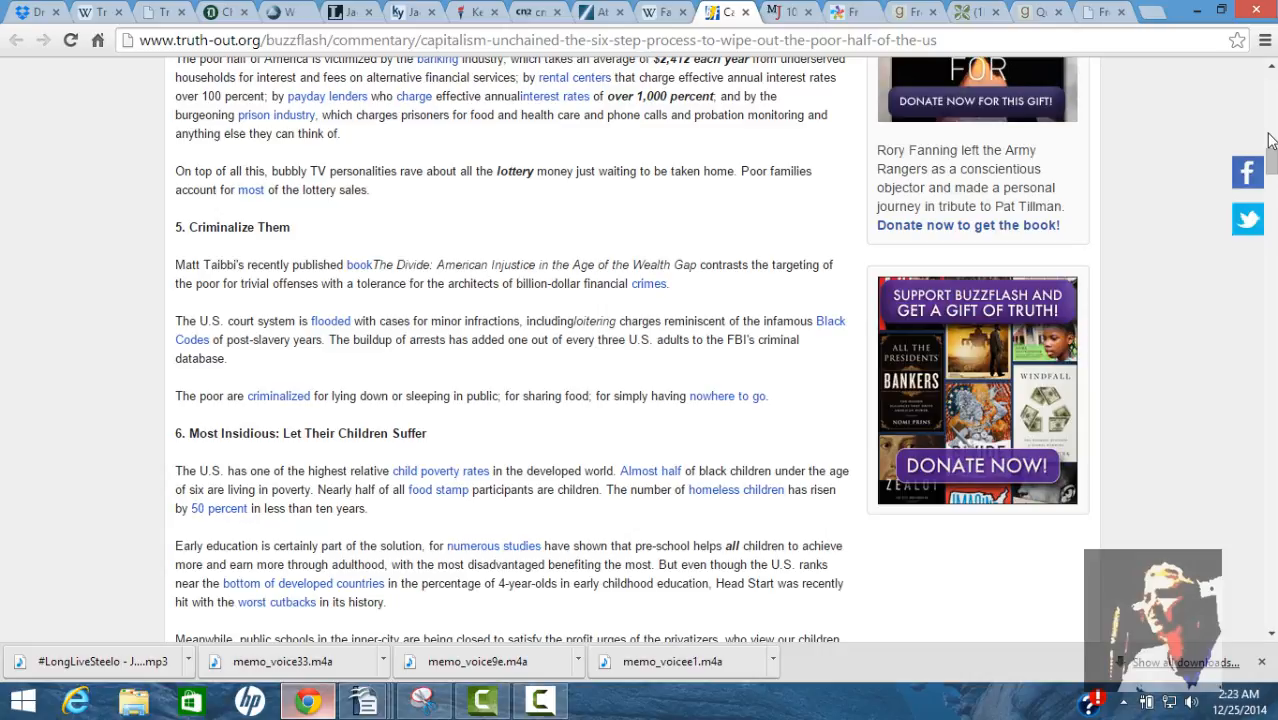
scroll(down, 3)
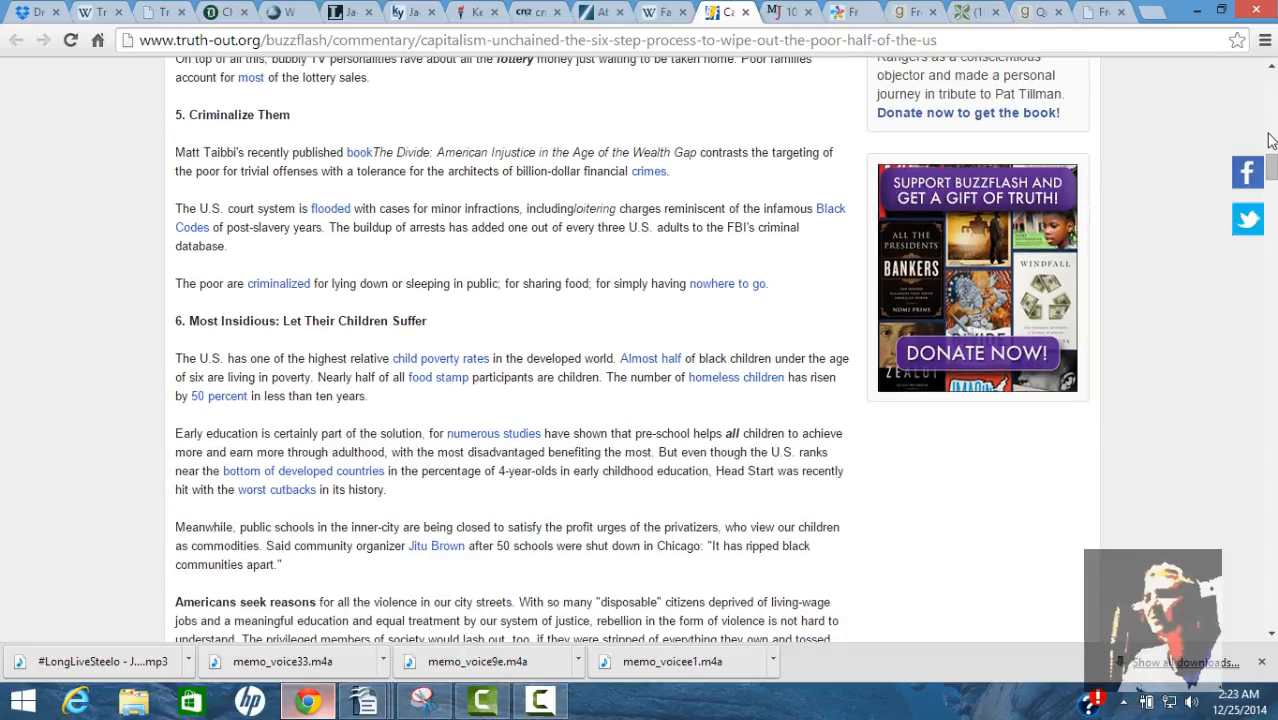
scroll(down, 3)
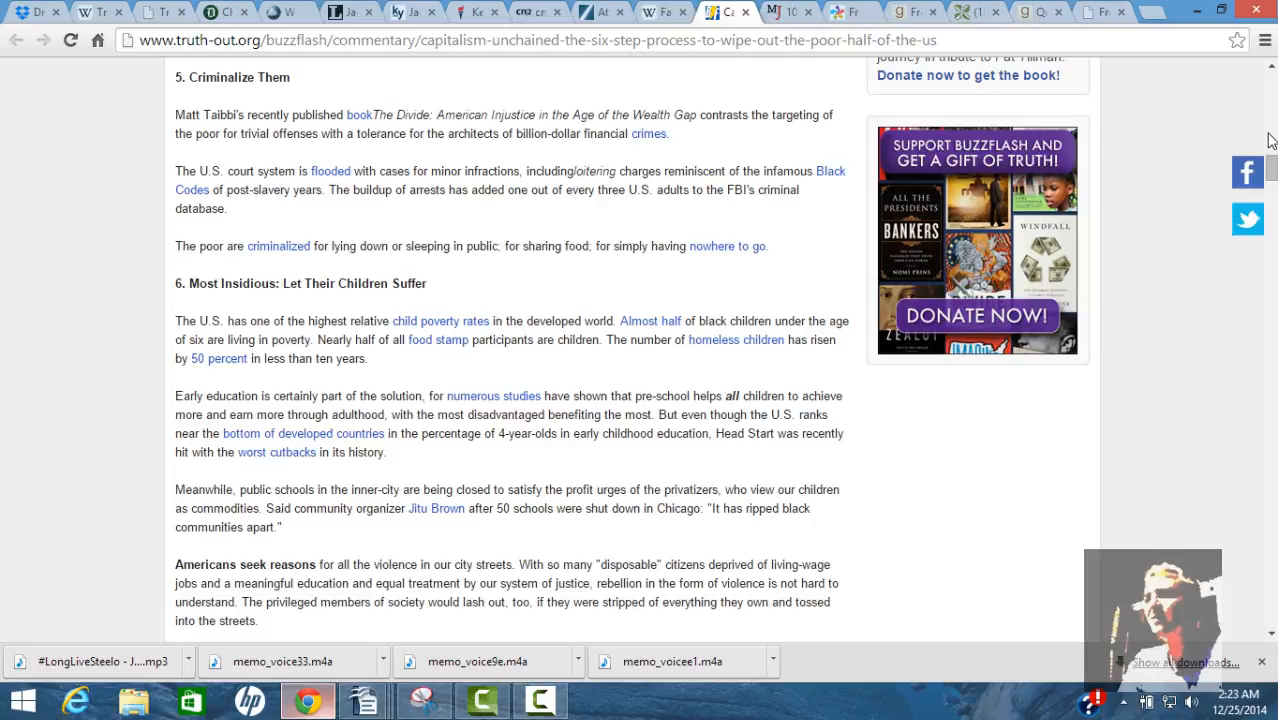
scroll(down, 3)
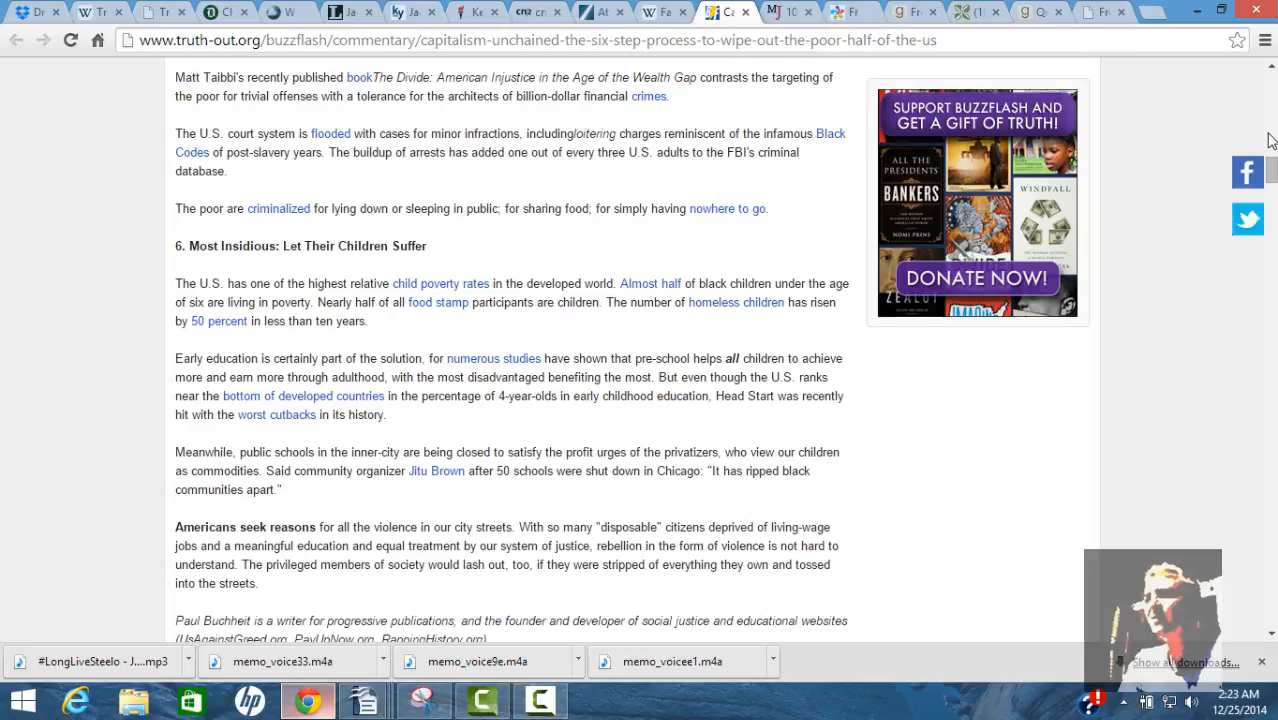
scroll(down, 3)
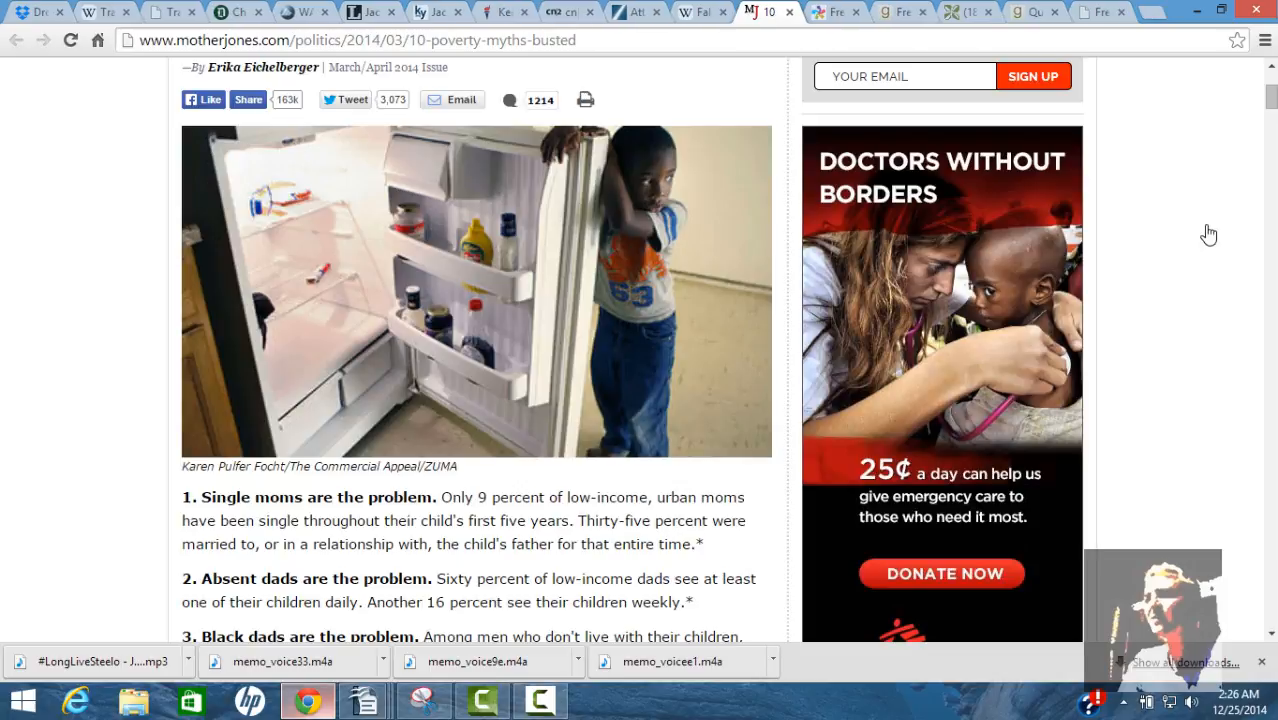
mouse_move(1269, 104)
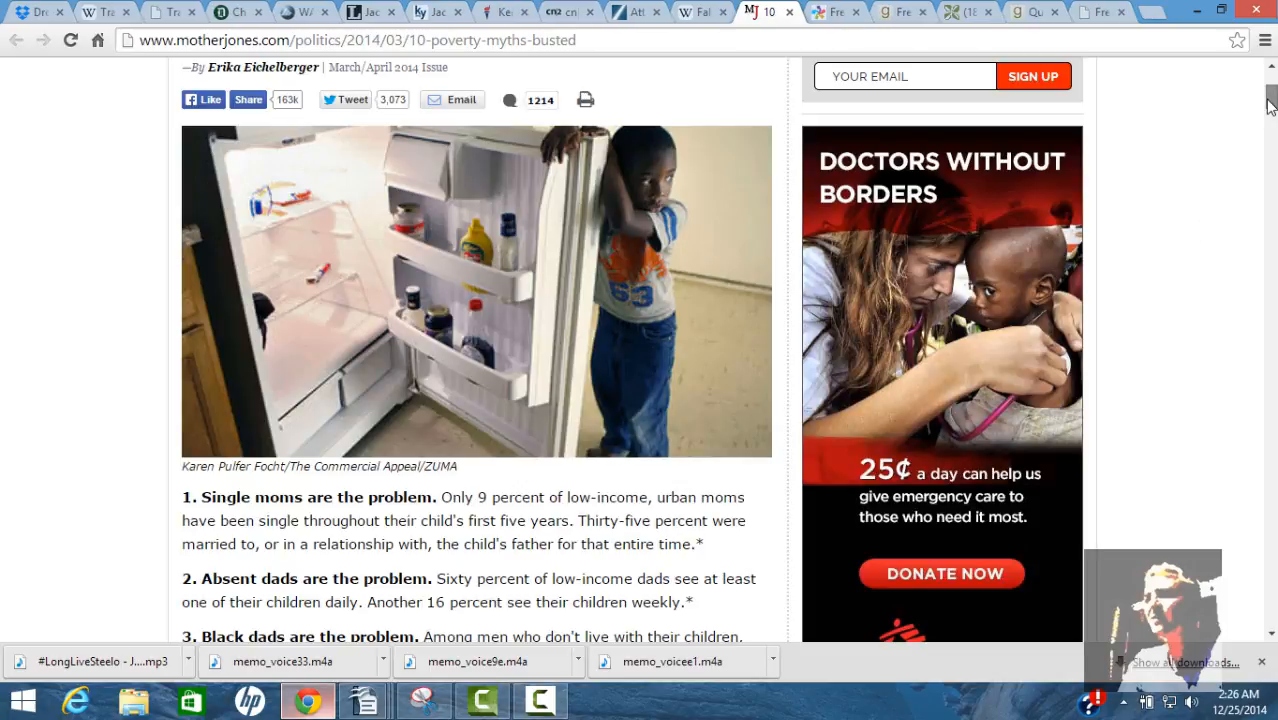
Read the Mother Jones poverty myths down to myth ten, 'Handouts are bankrupting us'
scroll(down, 3)
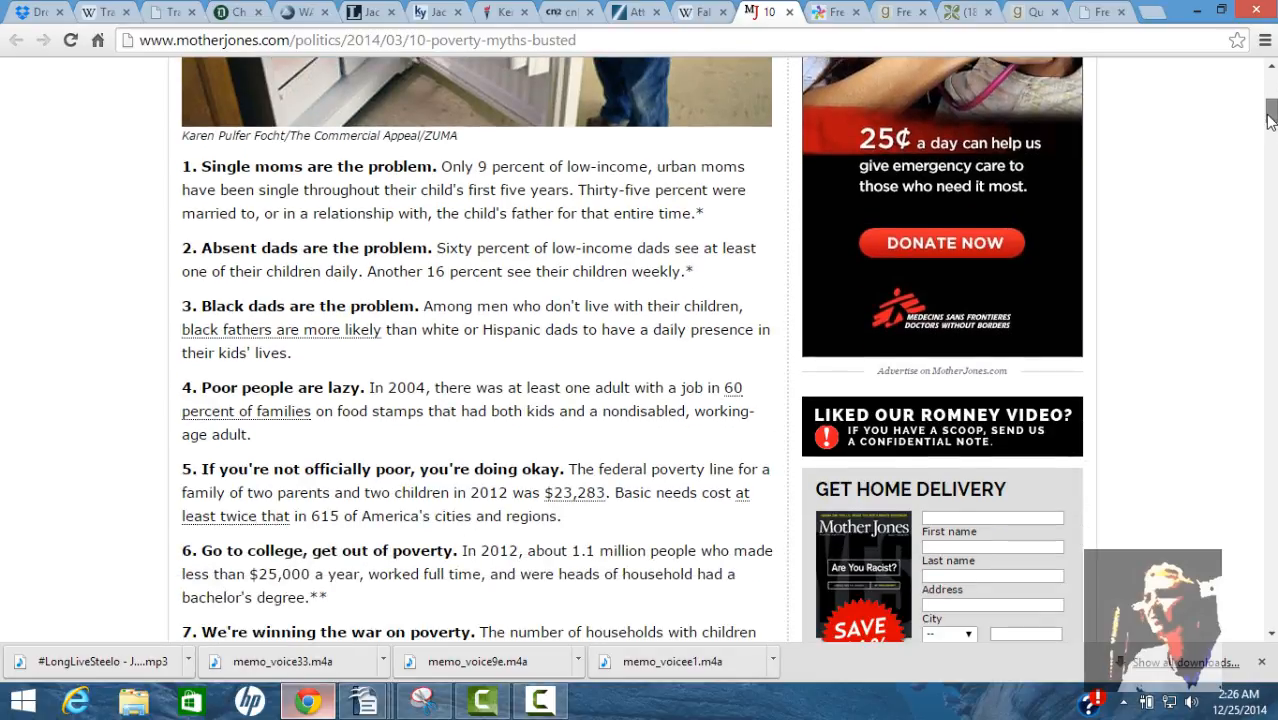
scroll(down, 3)
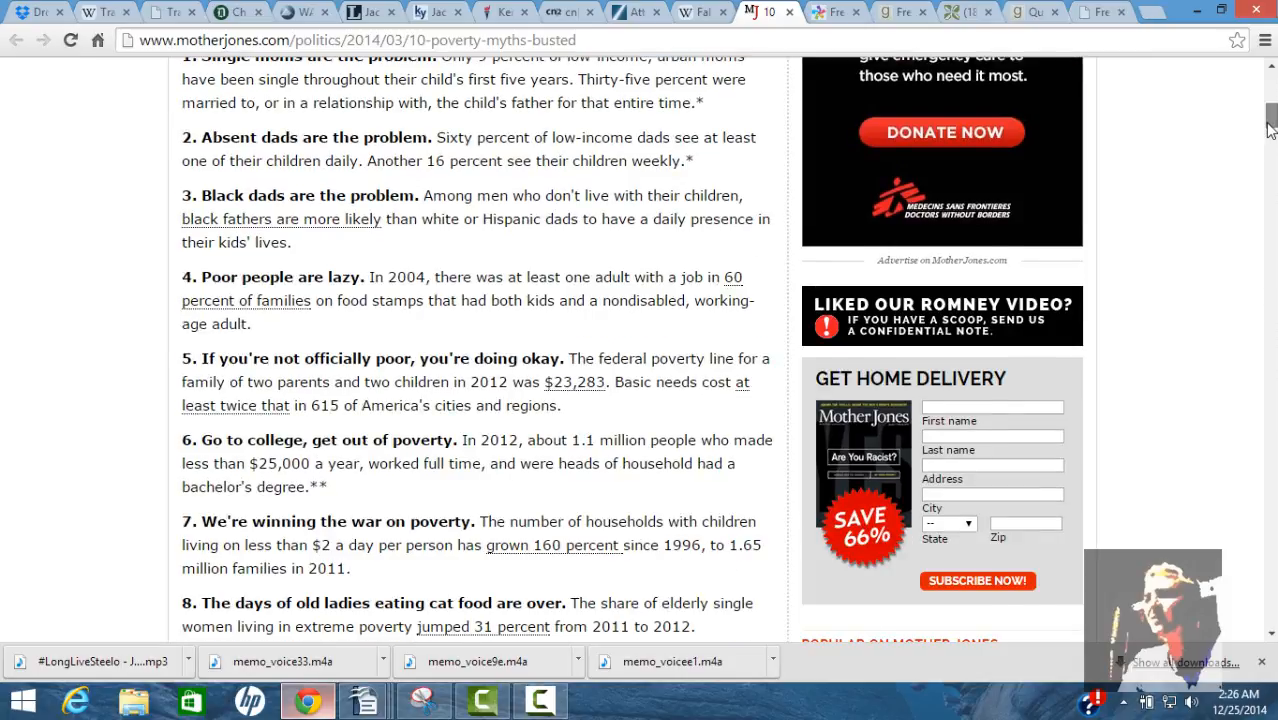
scroll(down, 3)
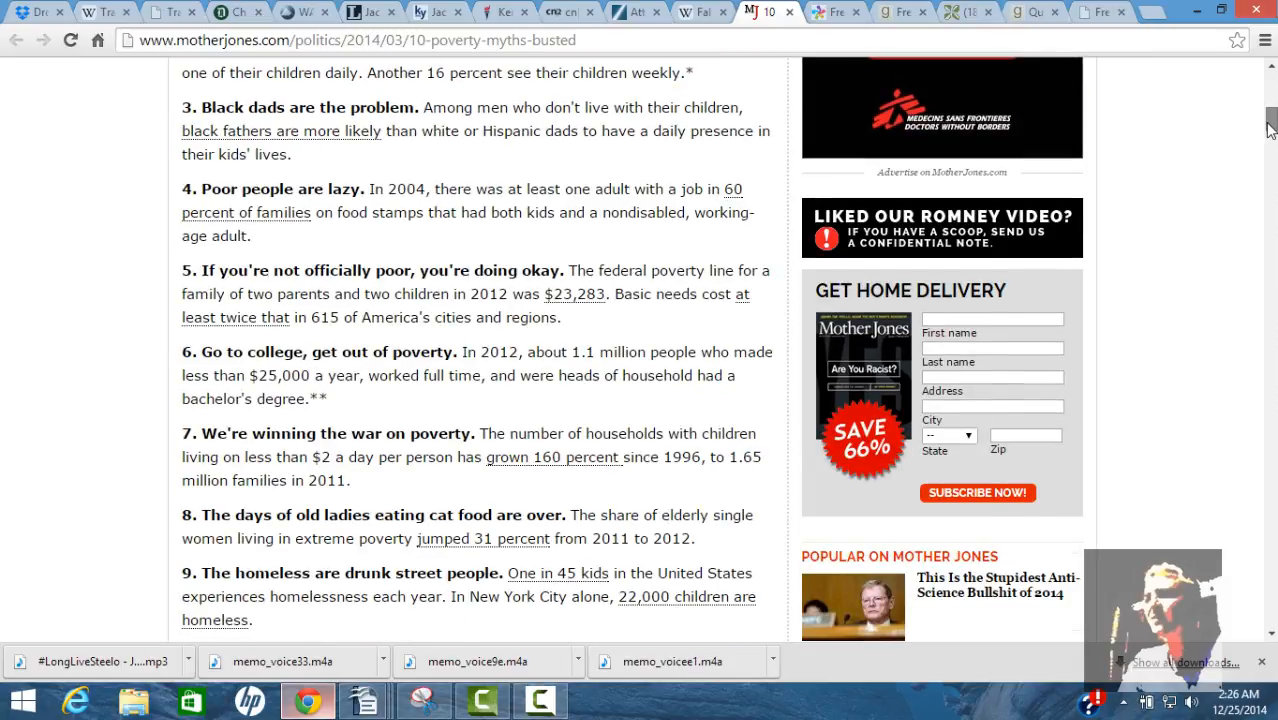
scroll(down, 3)
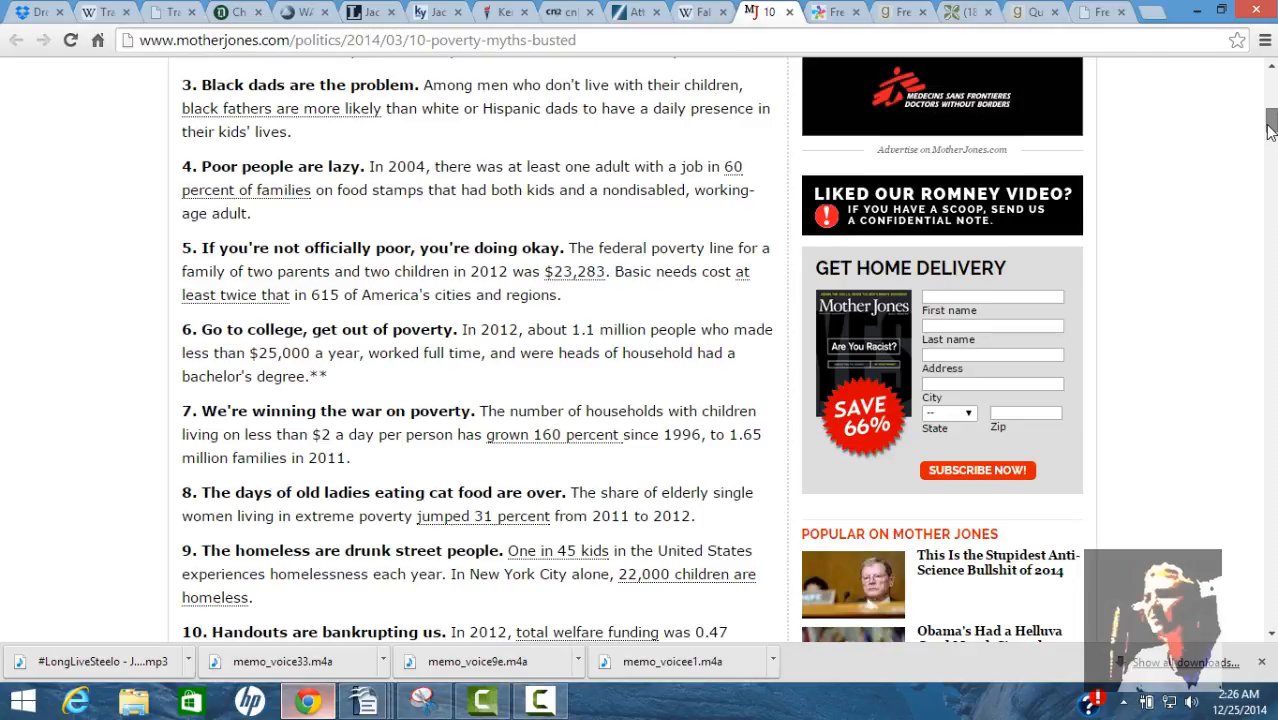
scroll(down, 3)
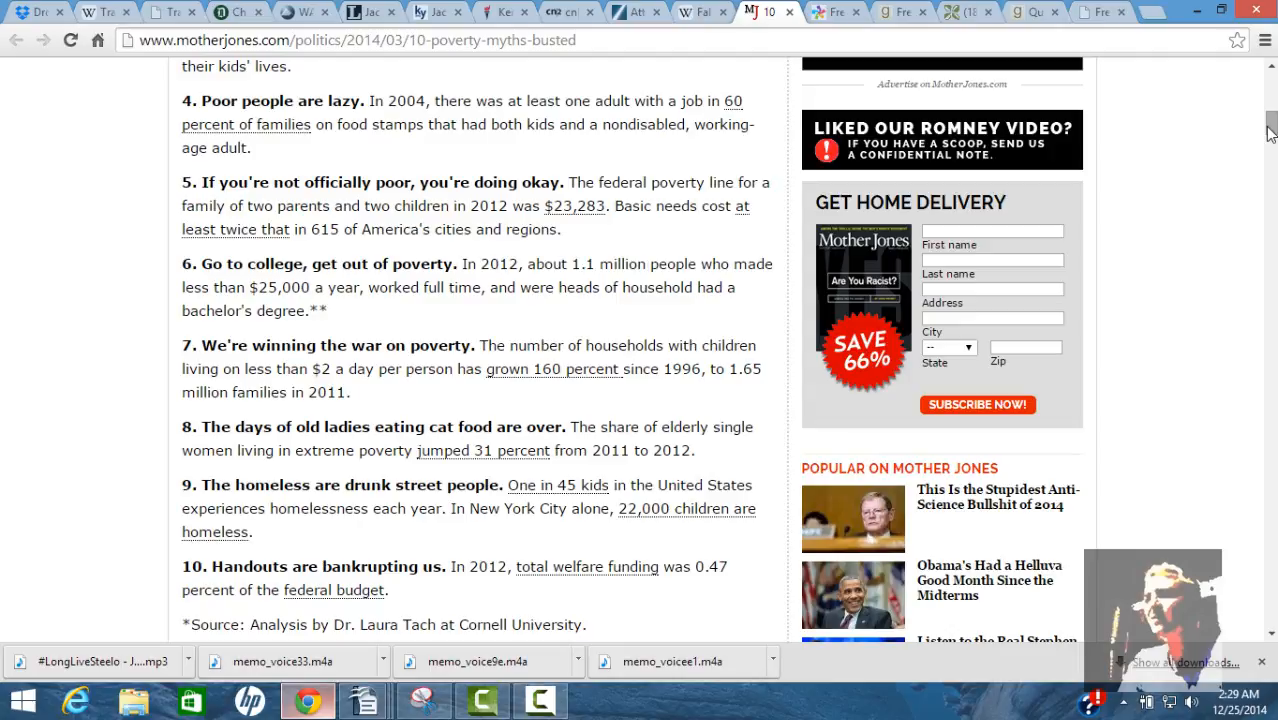
click(855, 12)
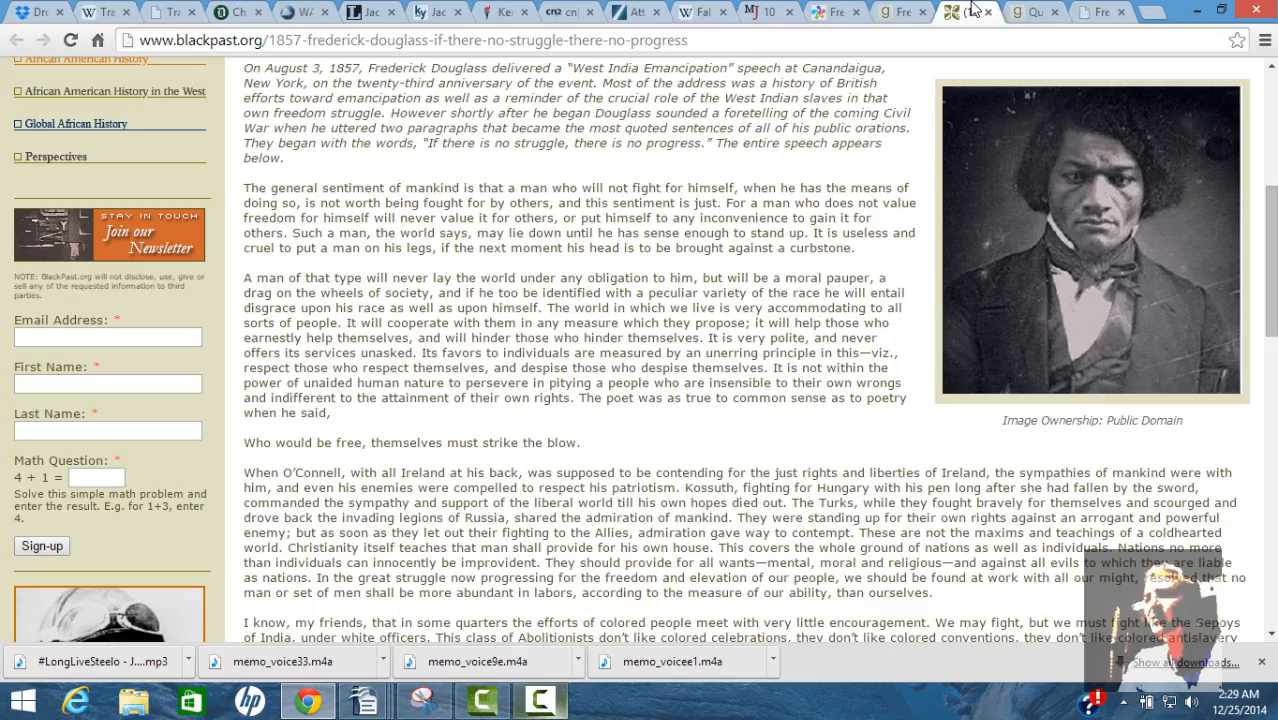
Switch to the Goodreads tab showing Douglass's 'Power concedes nothing without a demand' quote
click(1030, 11)
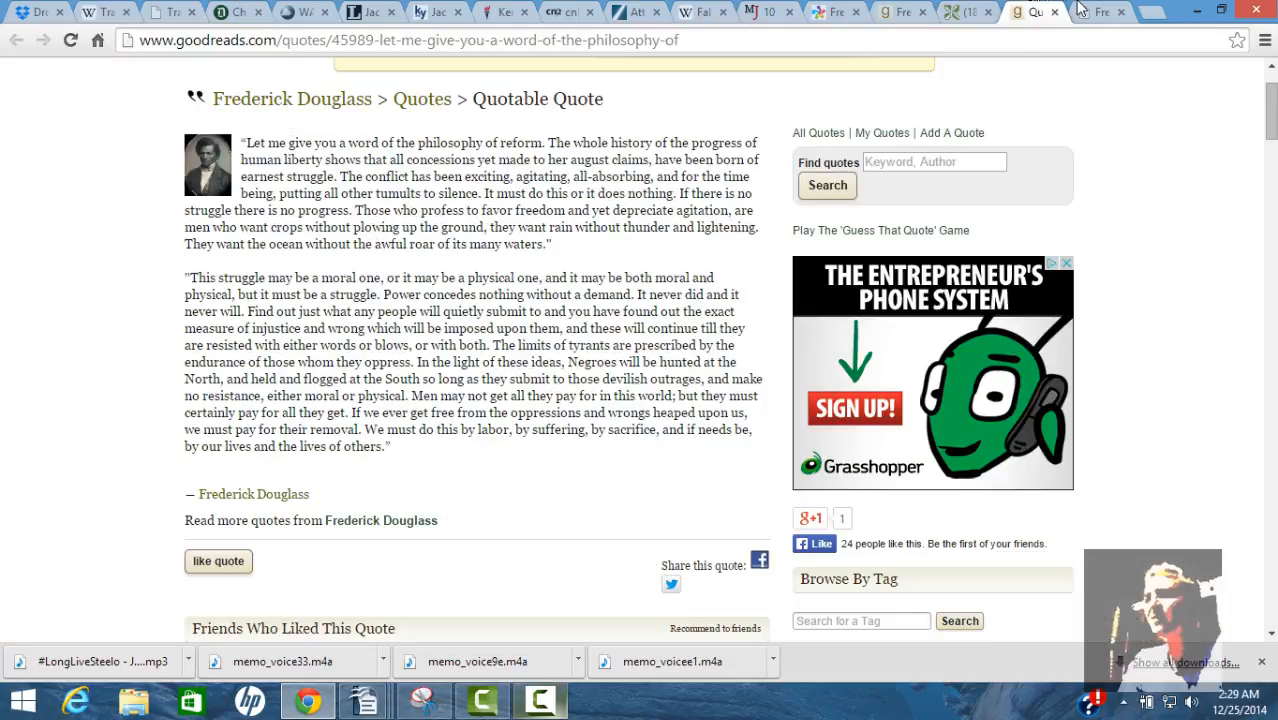
click(1100, 11)
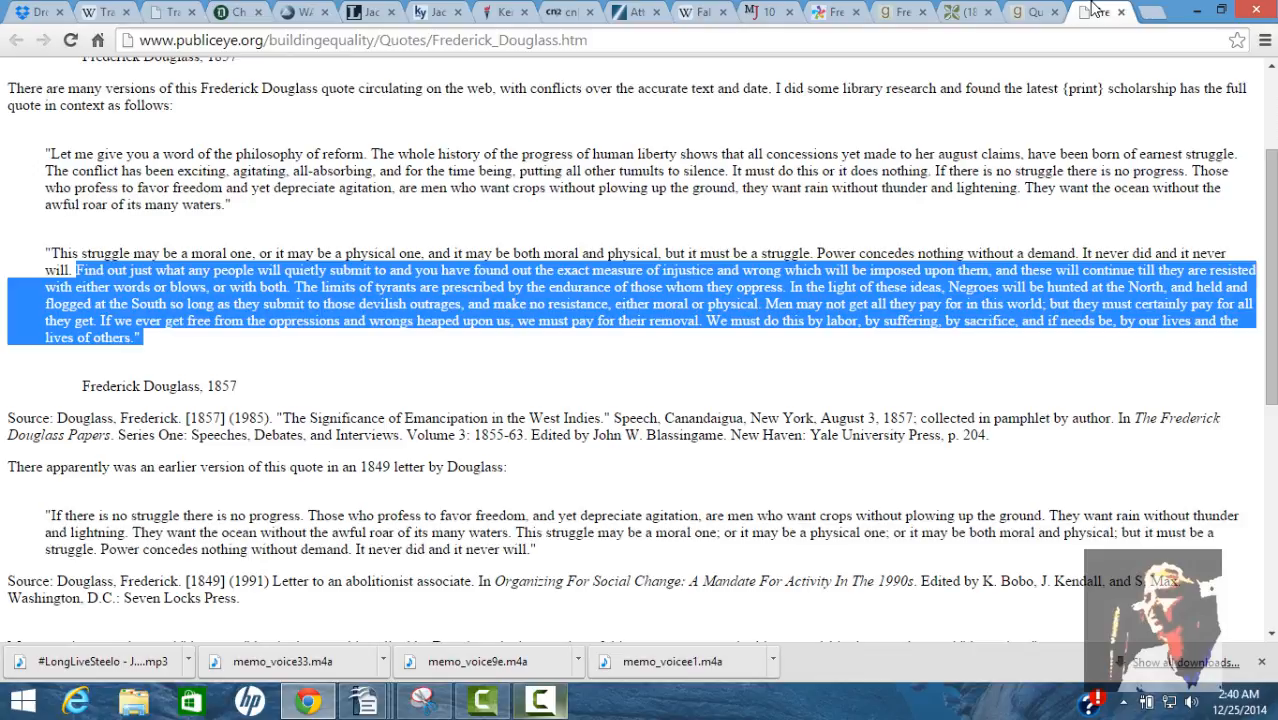
mouse_move(1088, 14)
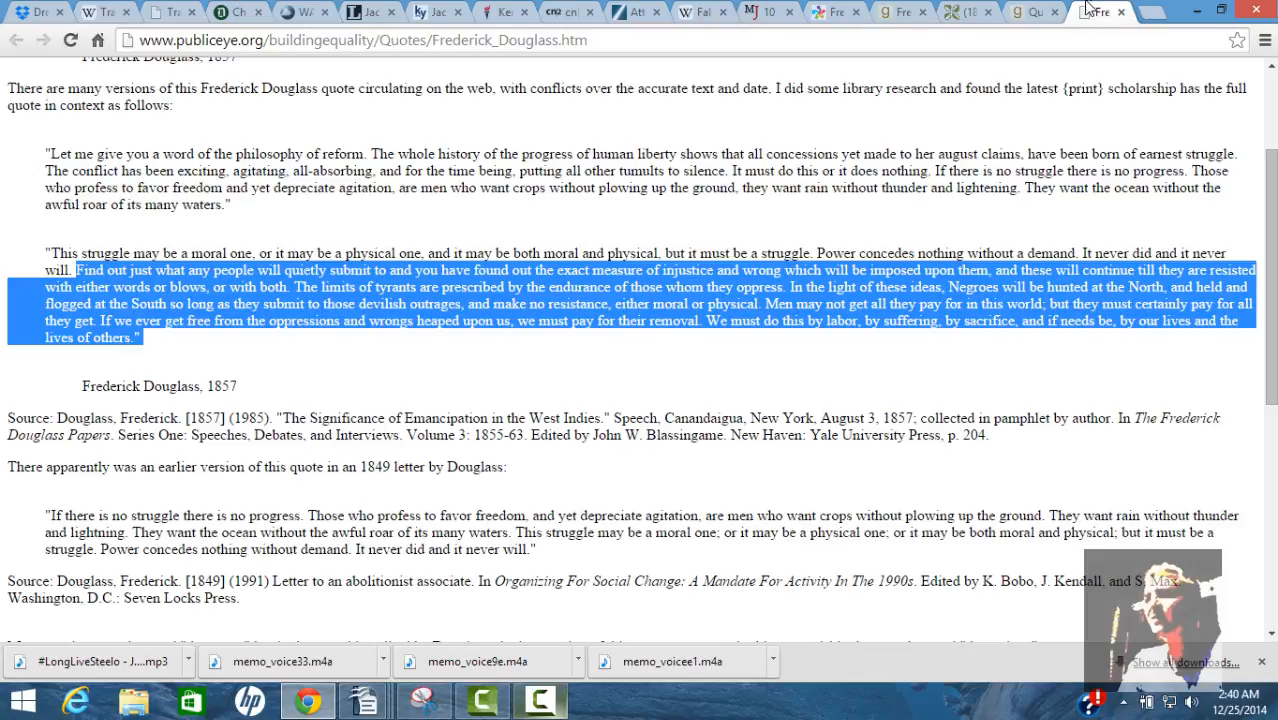